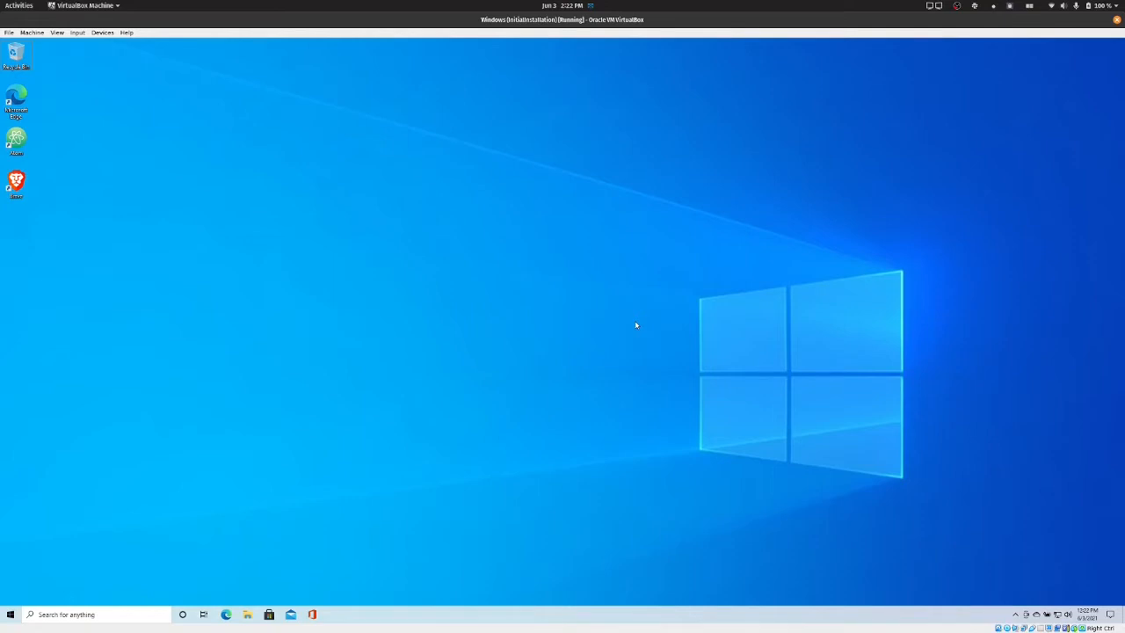
{"action": "mouse_move", "coordinate": [207, 611]}
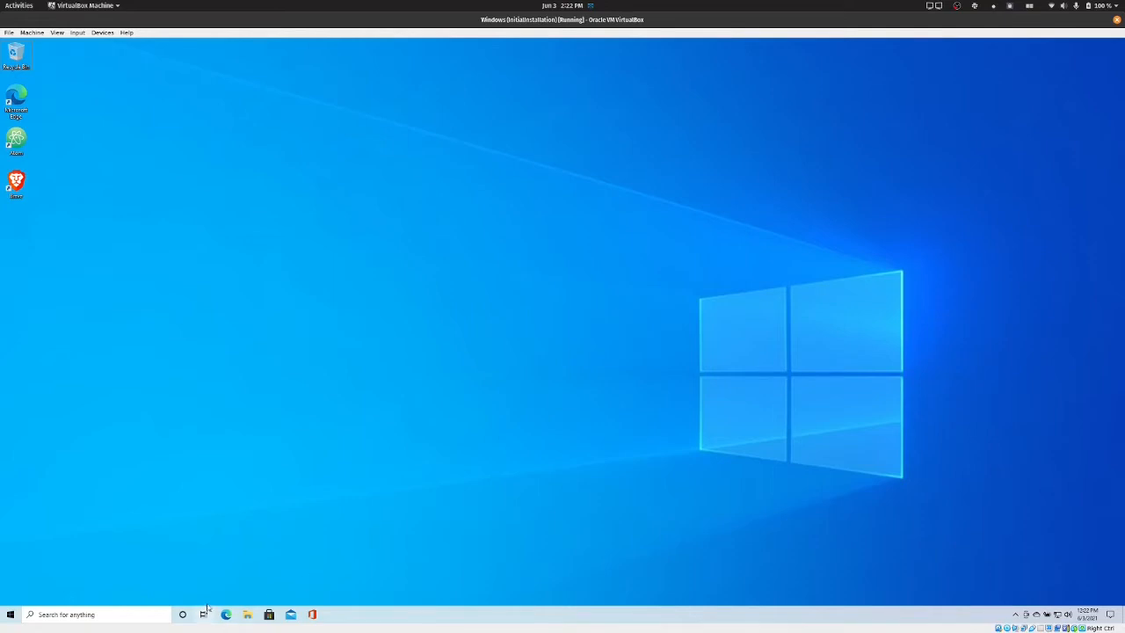
- Search the Start menu for 'visu' to find Visual Studio 2019
{"action": "left_click", "coordinate": [11, 613]}
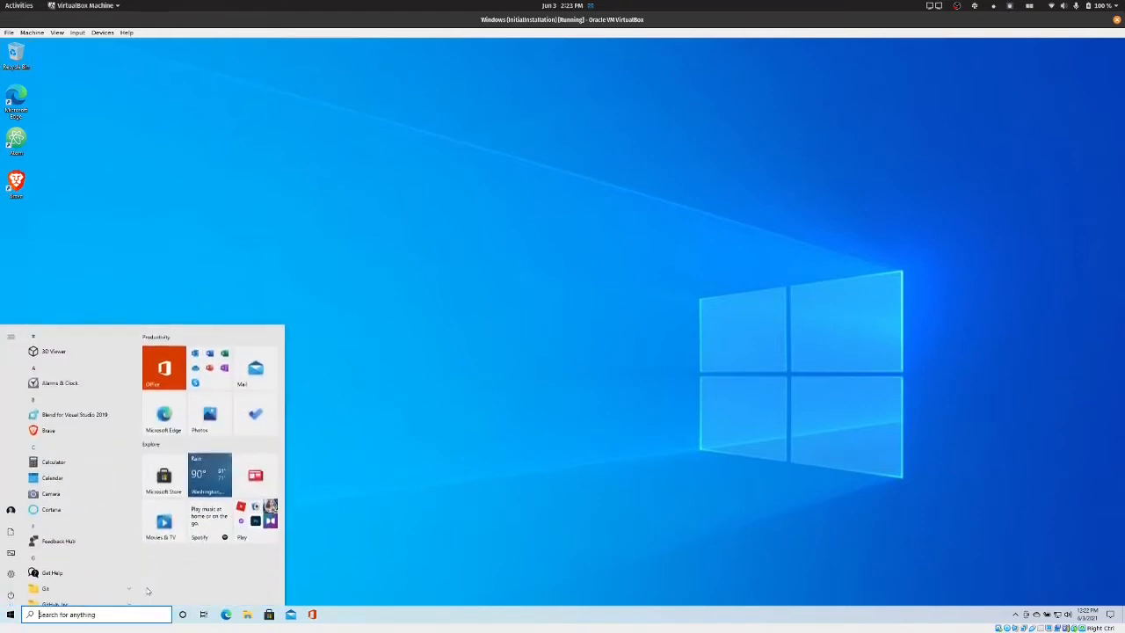
{"action": "type", "text": "visu"}
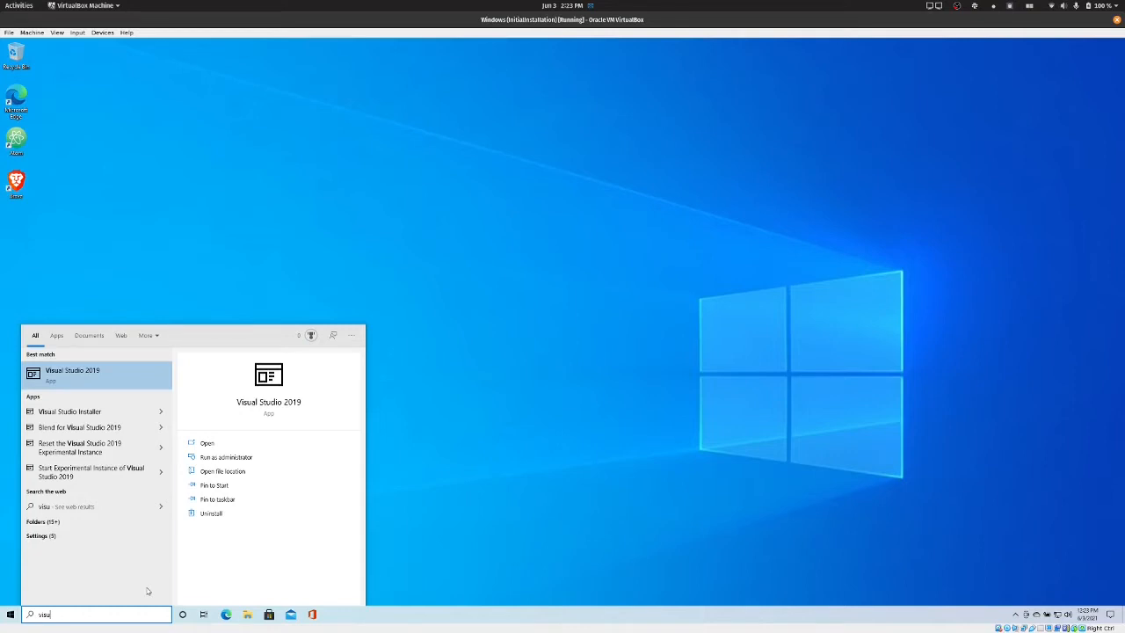
- Launch Visual Studio 2019 from the best-match search result
{"action": "left_click", "coordinate": [74, 372]}
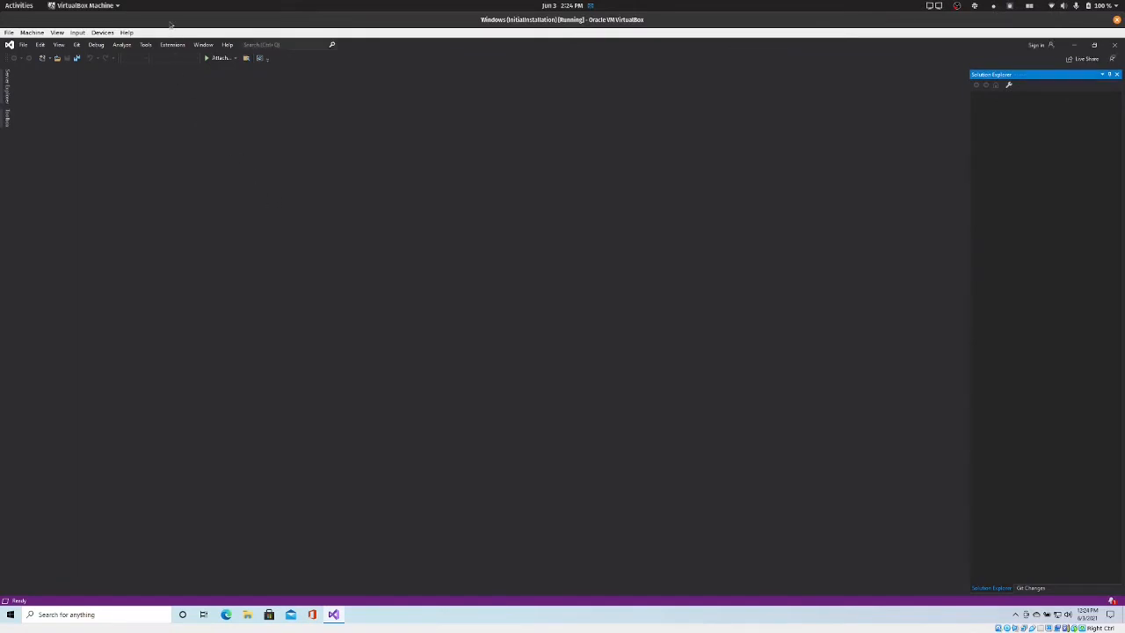
- Find 'fpm' in Manage Extensions, download fpm for Visual Studio, and close the manager
{"action": "left_click", "coordinate": [172, 44]}
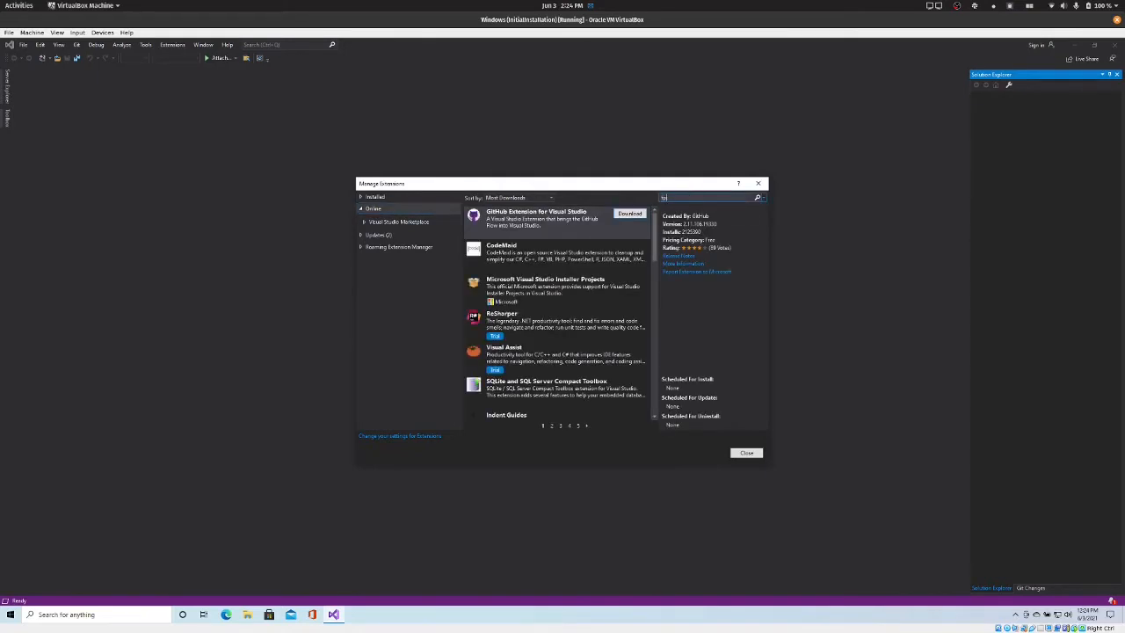
{"action": "type", "text": "fpm"}
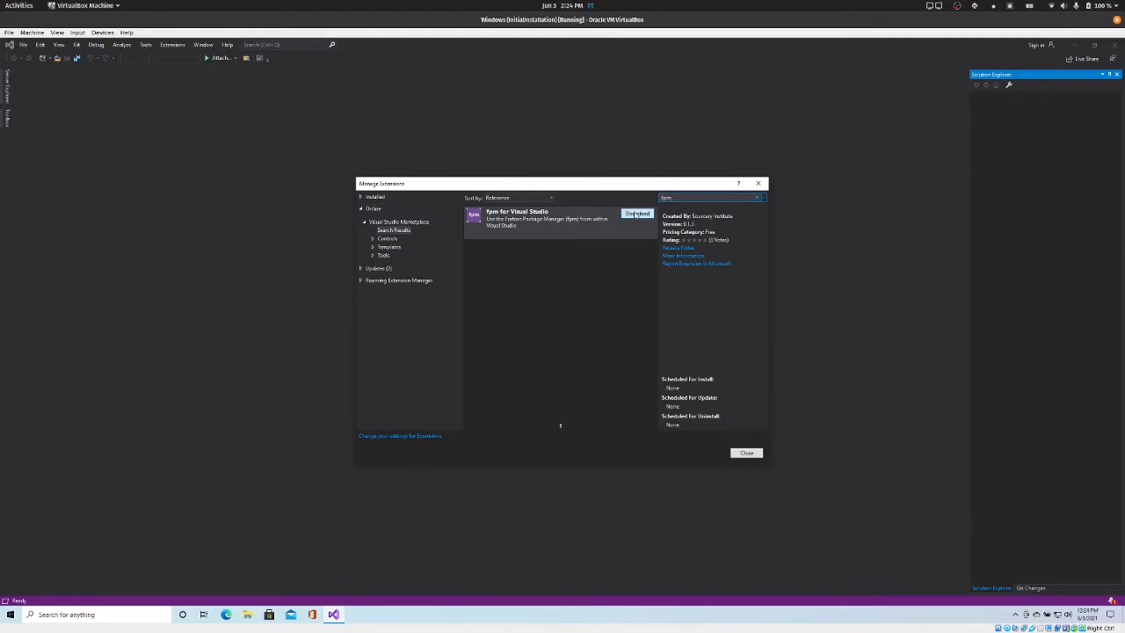
{"action": "left_click", "coordinate": [636, 214]}
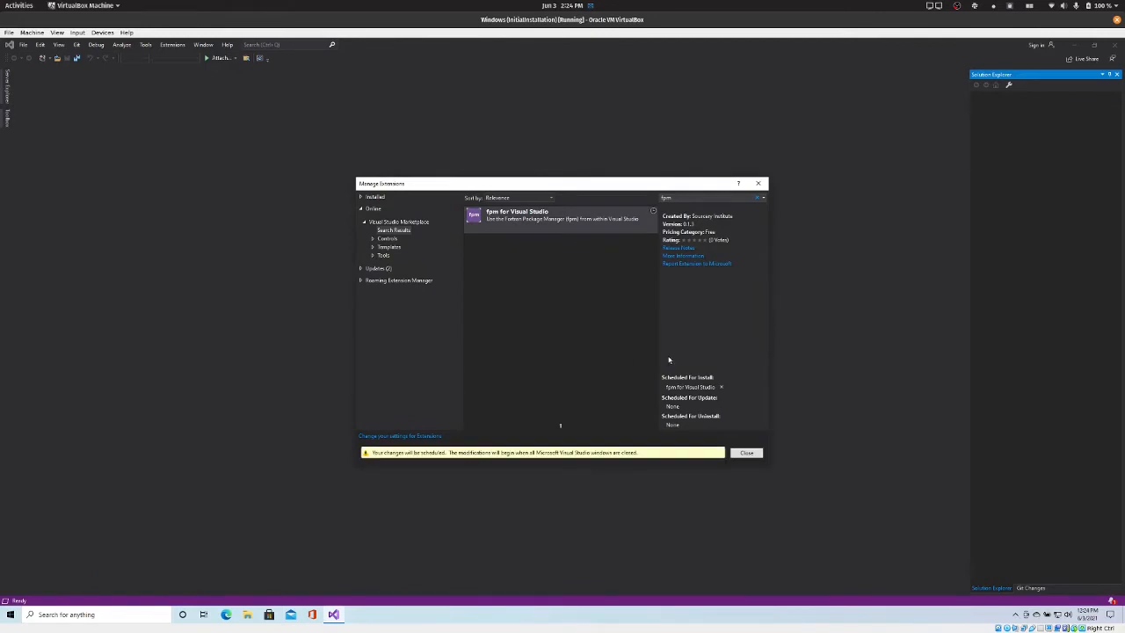
{"action": "mouse_move", "coordinate": [680, 399]}
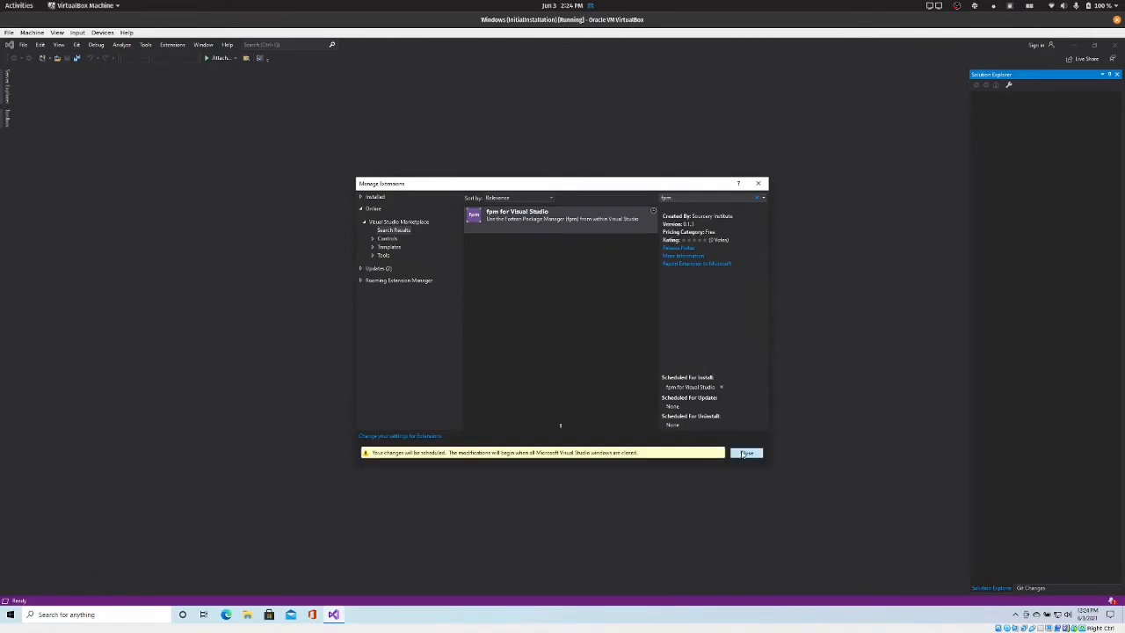
{"action": "left_click", "coordinate": [745, 454]}
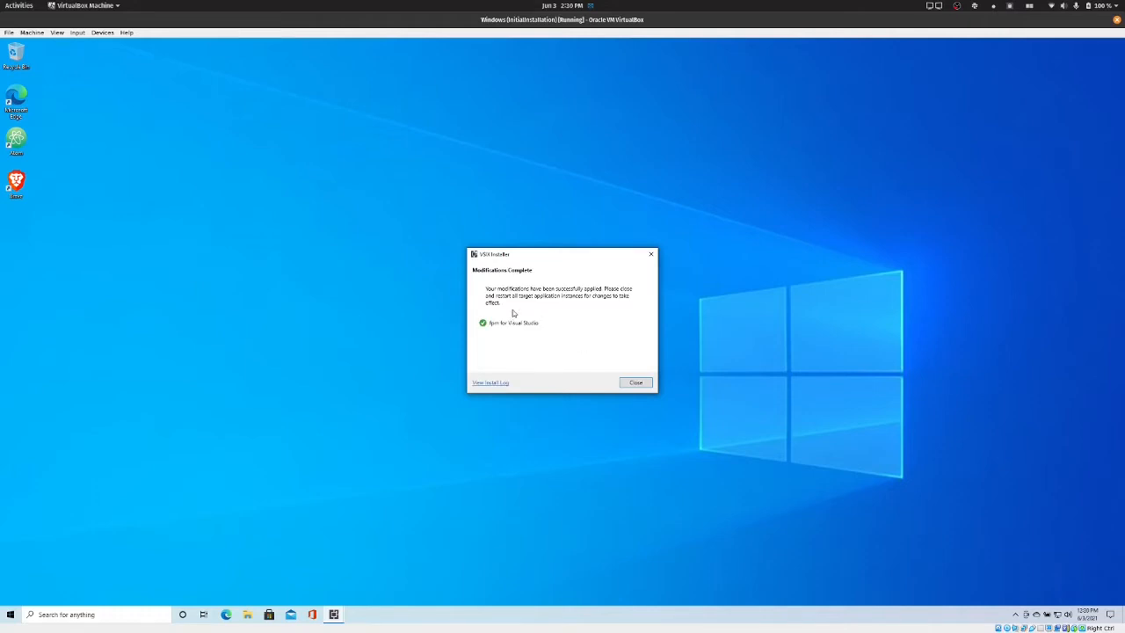
{"action": "mouse_move", "coordinate": [596, 343]}
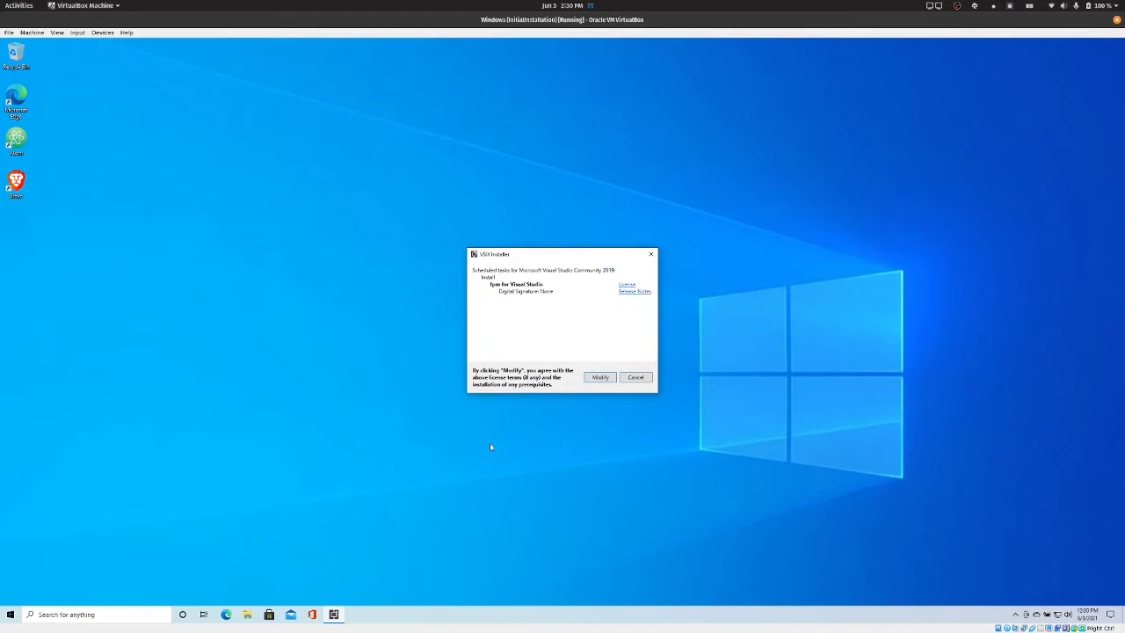
- Close the VSIX Installer after the fpm extension finishes installing
{"action": "left_click", "coordinate": [634, 376]}
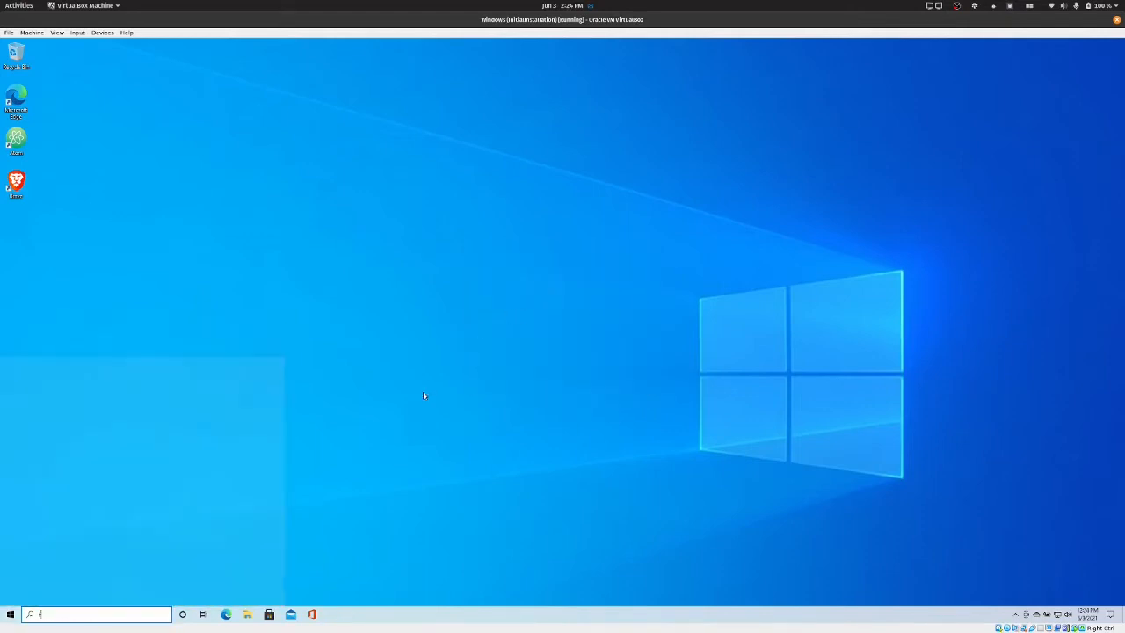
- Search for 'visual studio 2019' and relaunch Visual Studio 2019
{"action": "type", "text": "visual studio 2019"}
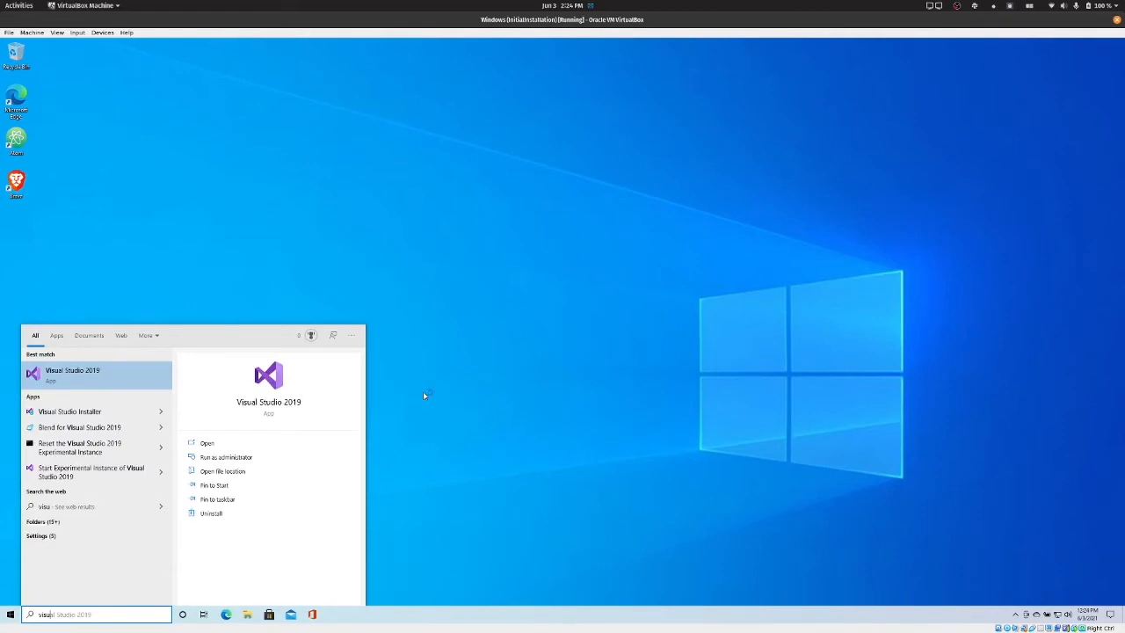
{"action": "left_click", "coordinate": [73, 373]}
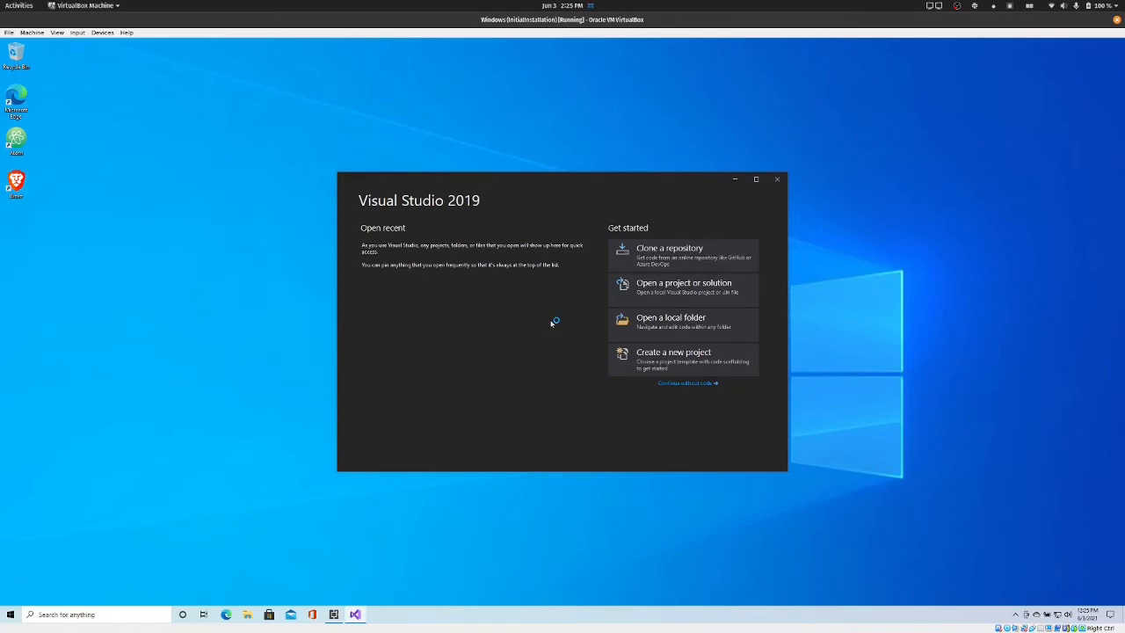
{"action": "mouse_move", "coordinate": [682, 255]}
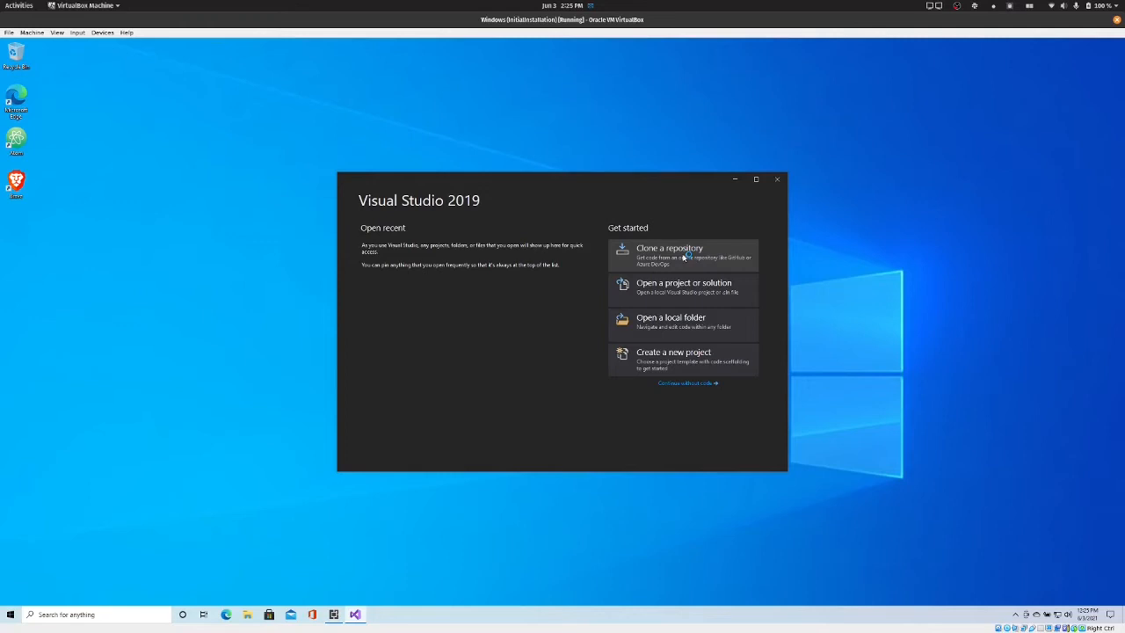
- Clone the strff GitHub repository by its https .git URL into the local repos folder
{"action": "left_click", "coordinate": [668, 247]}
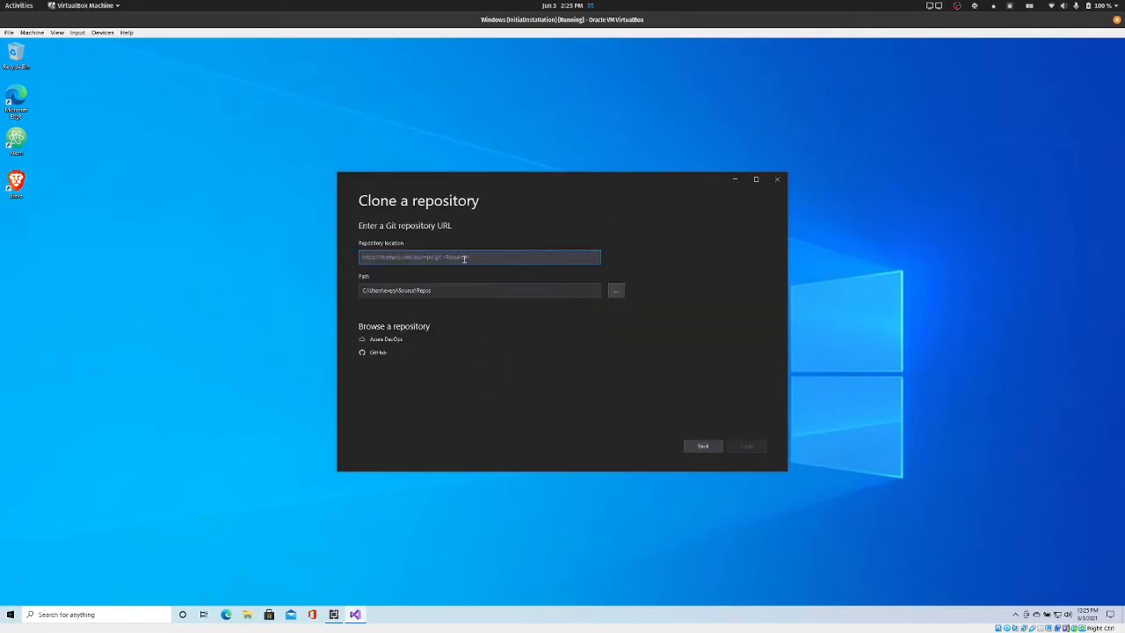
{"action": "mouse_move", "coordinate": [492, 237]}
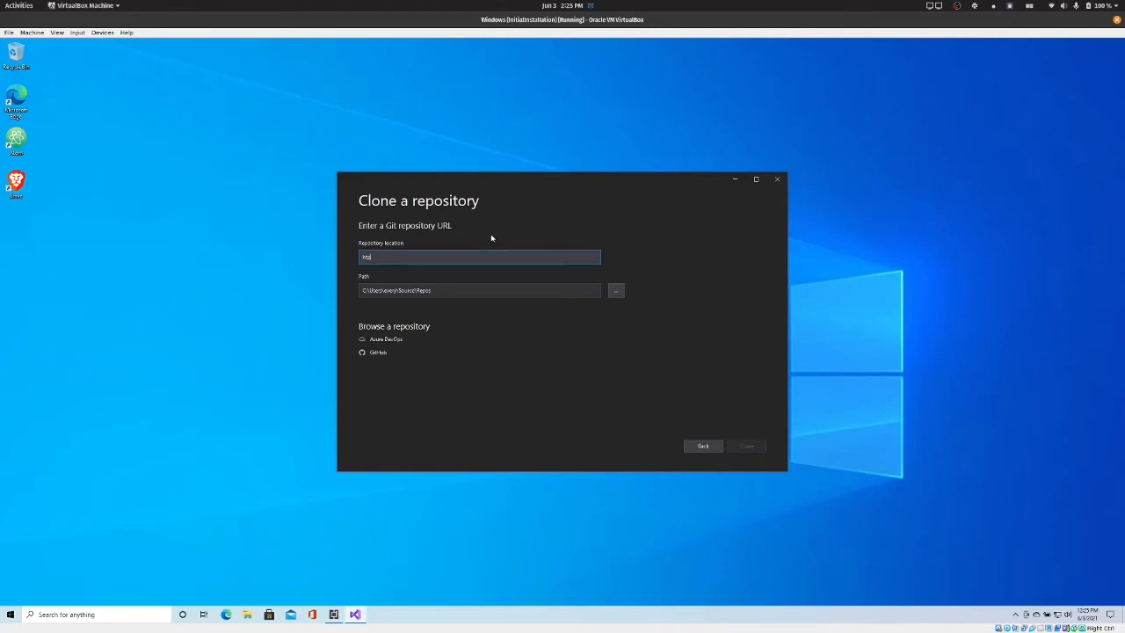
{"action": "type", "text": "https://gitlab"}
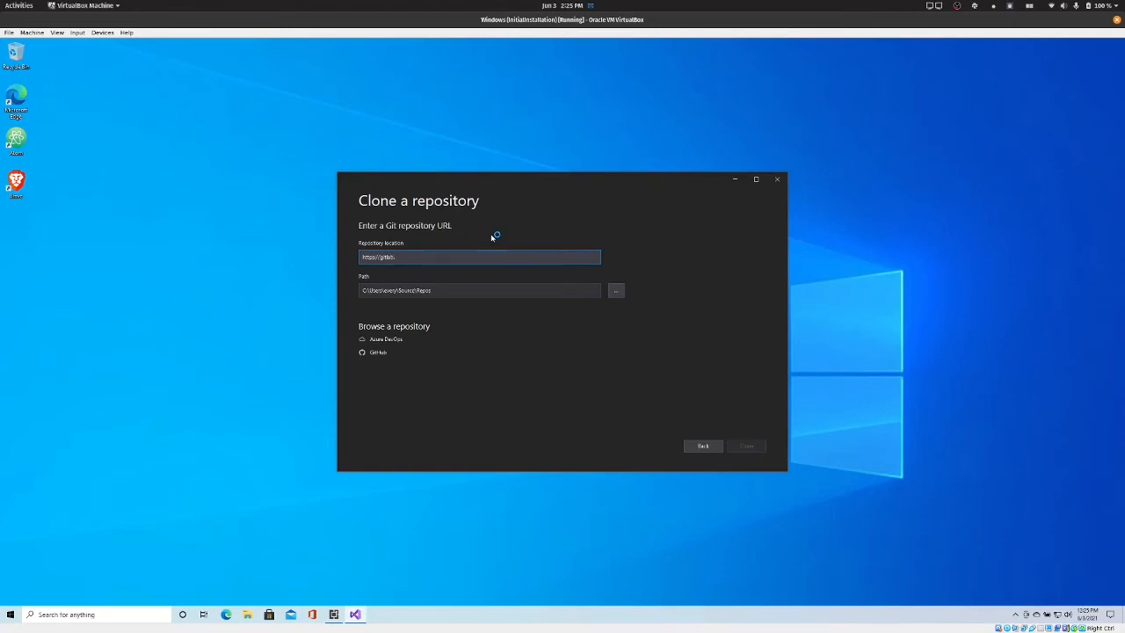
{"action": "type", "text": ".com/everythingfunctional/st"}
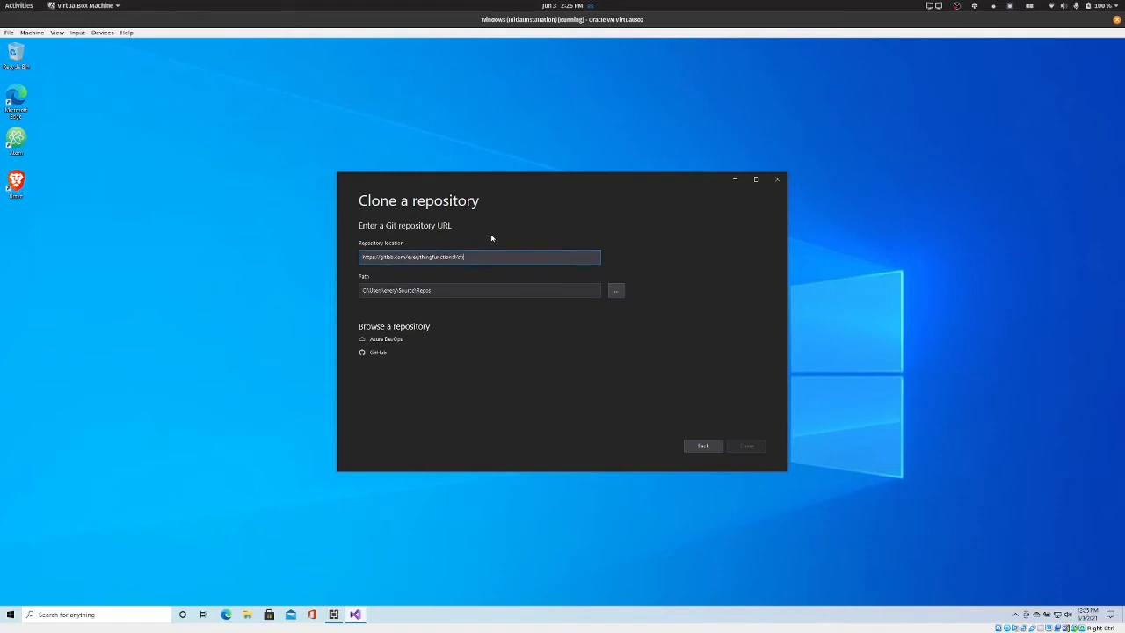
{"action": "type", "text": ".git"}
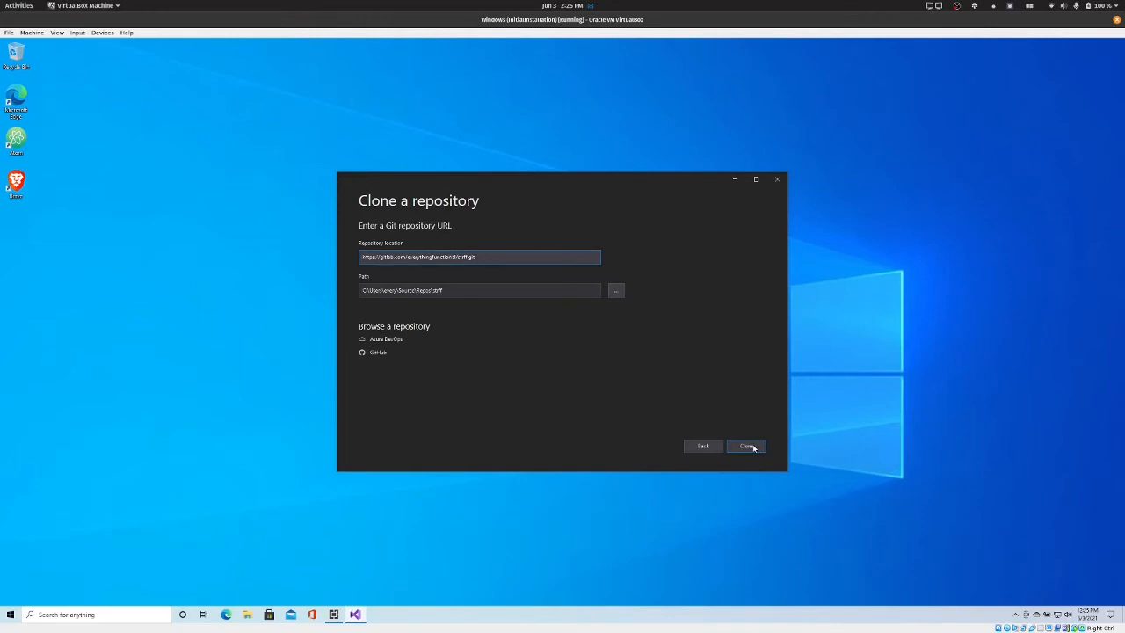
{"action": "left_click", "coordinate": [745, 446]}
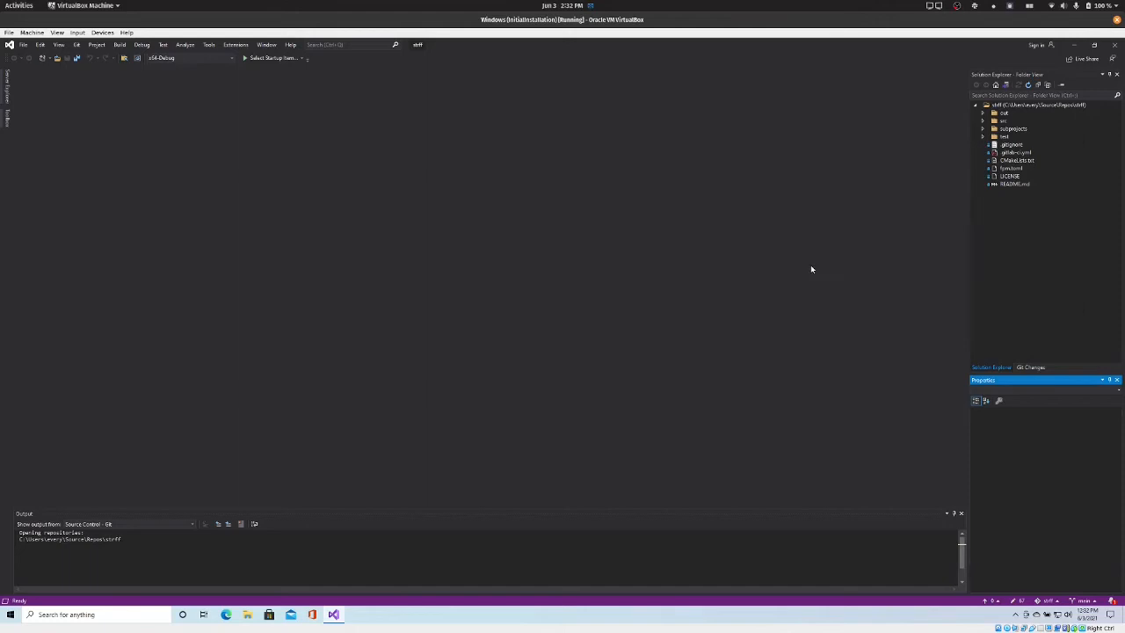
{"action": "mouse_move", "coordinate": [699, 264]}
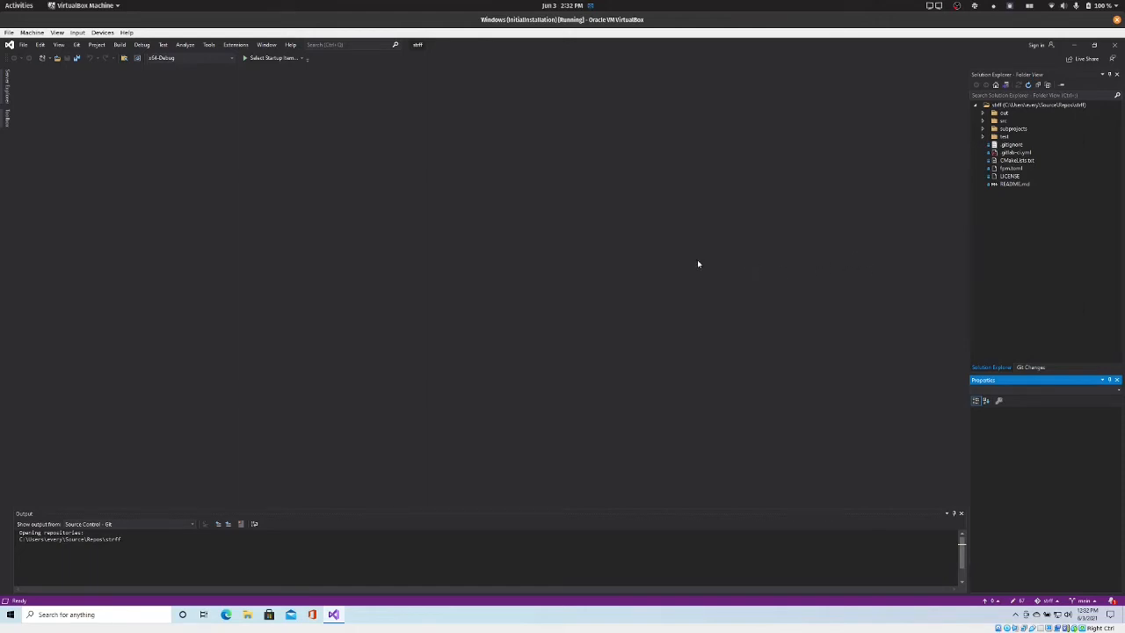
- Bring up the Options dialog from the menu bar once the clone completes
{"action": "left_click", "coordinate": [209, 44]}
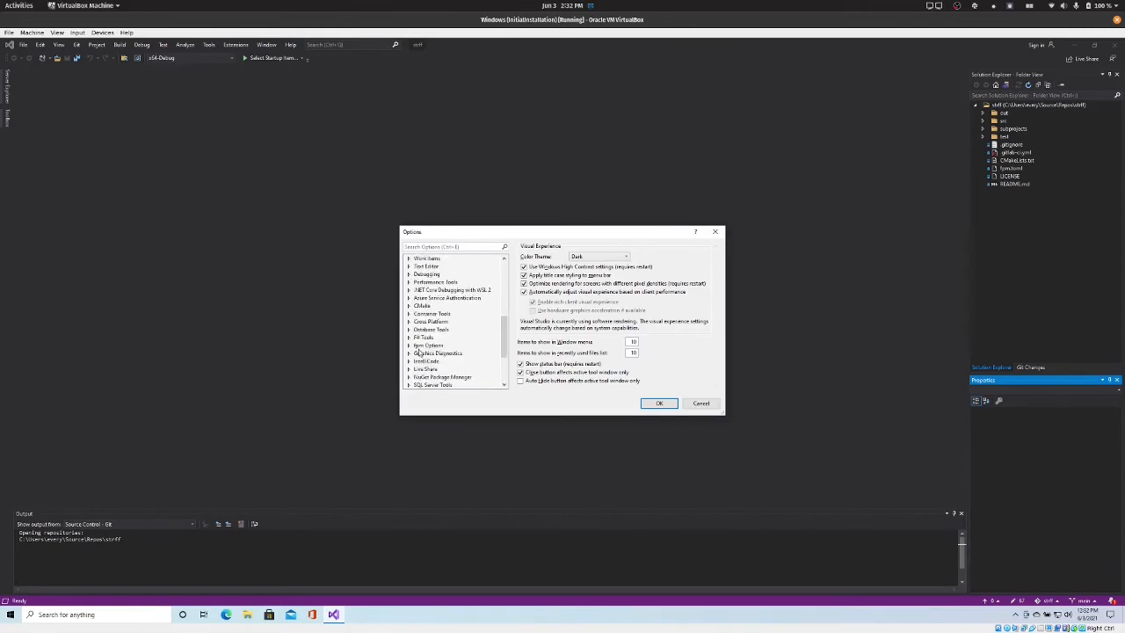
{"action": "left_click", "coordinate": [410, 344]}
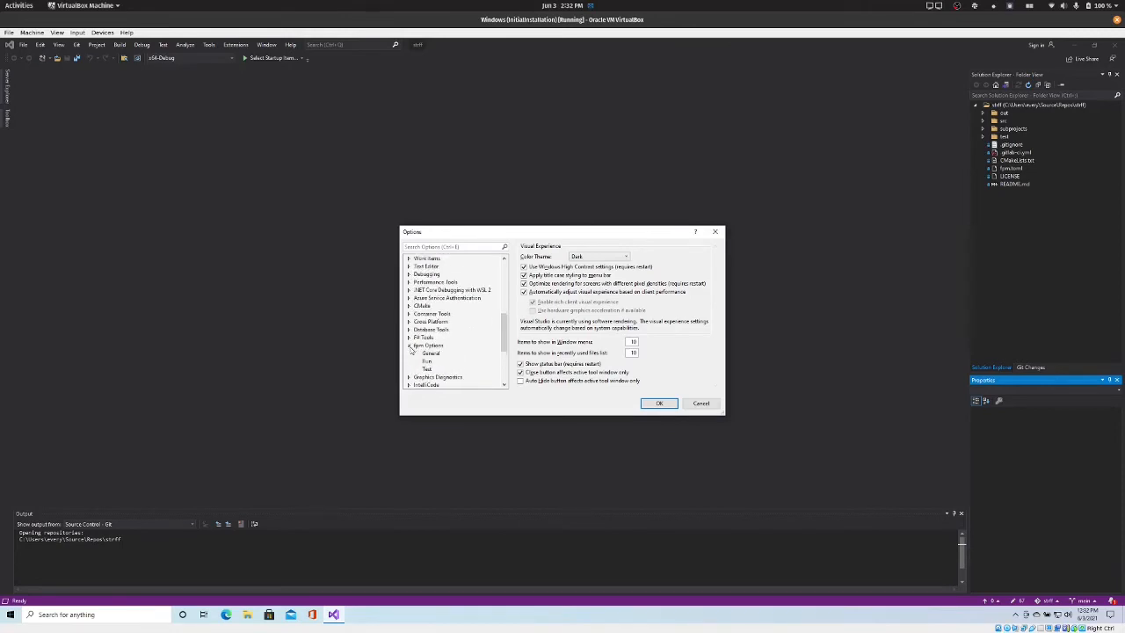
{"action": "left_click", "coordinate": [431, 330]}
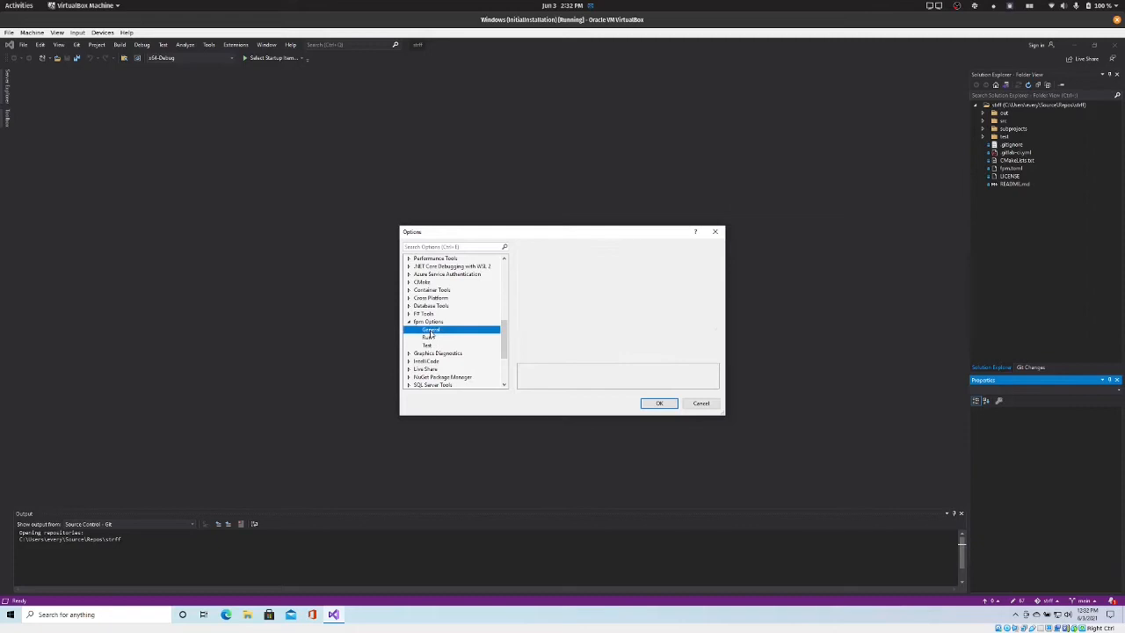
{"action": "left_click", "coordinate": [430, 328]}
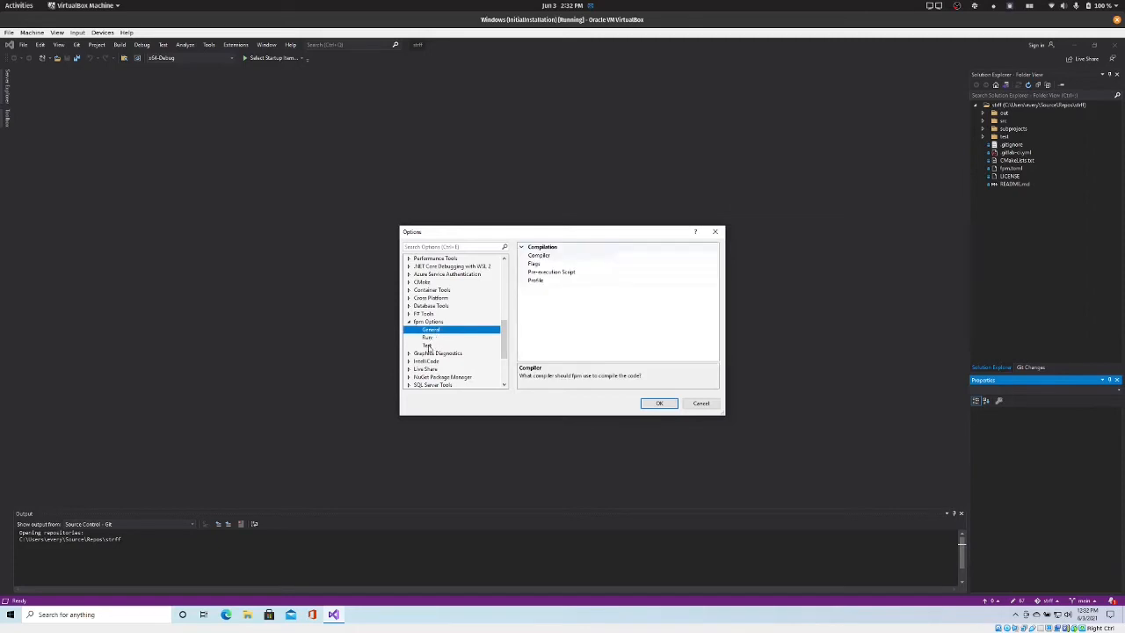
{"action": "mouse_move", "coordinate": [569, 253]}
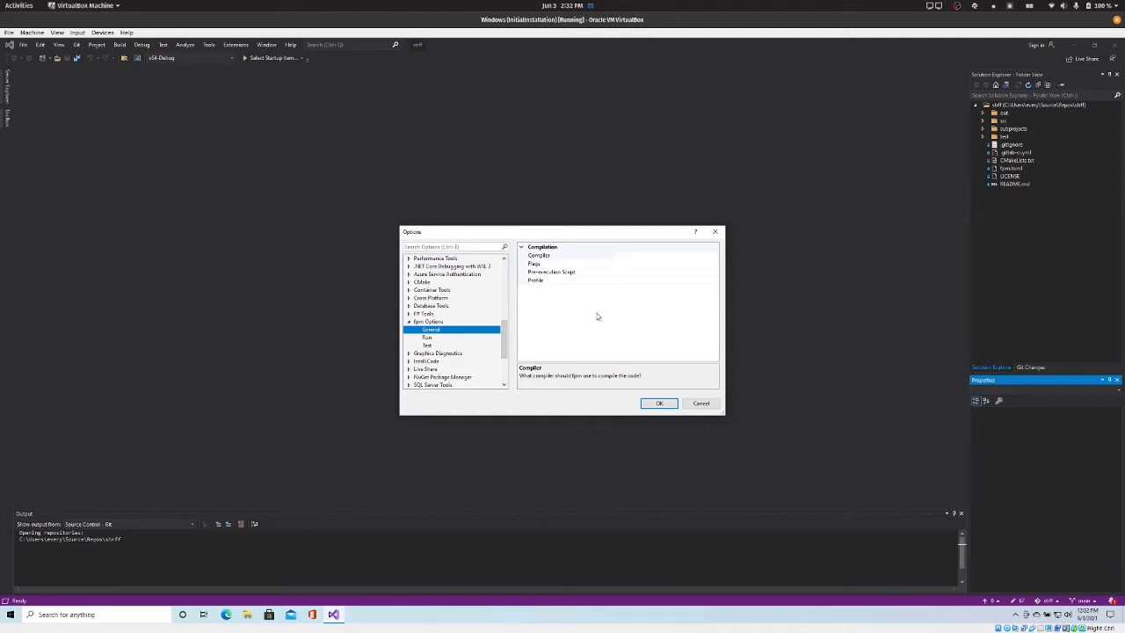
{"action": "mouse_move", "coordinate": [605, 266]}
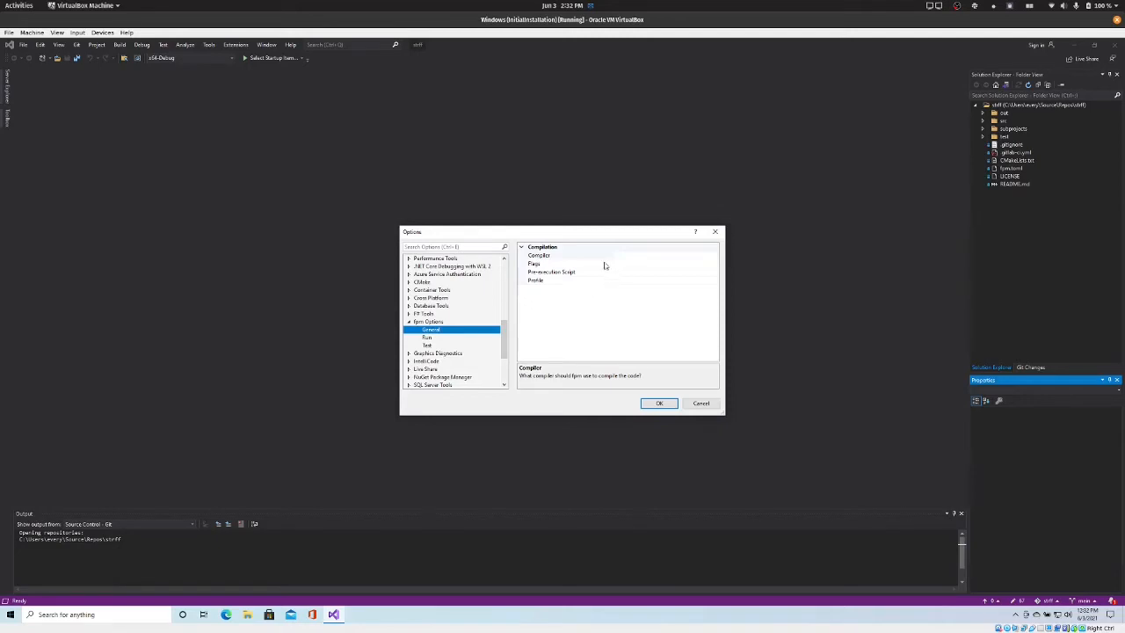
{"action": "mouse_move", "coordinate": [618, 266]}
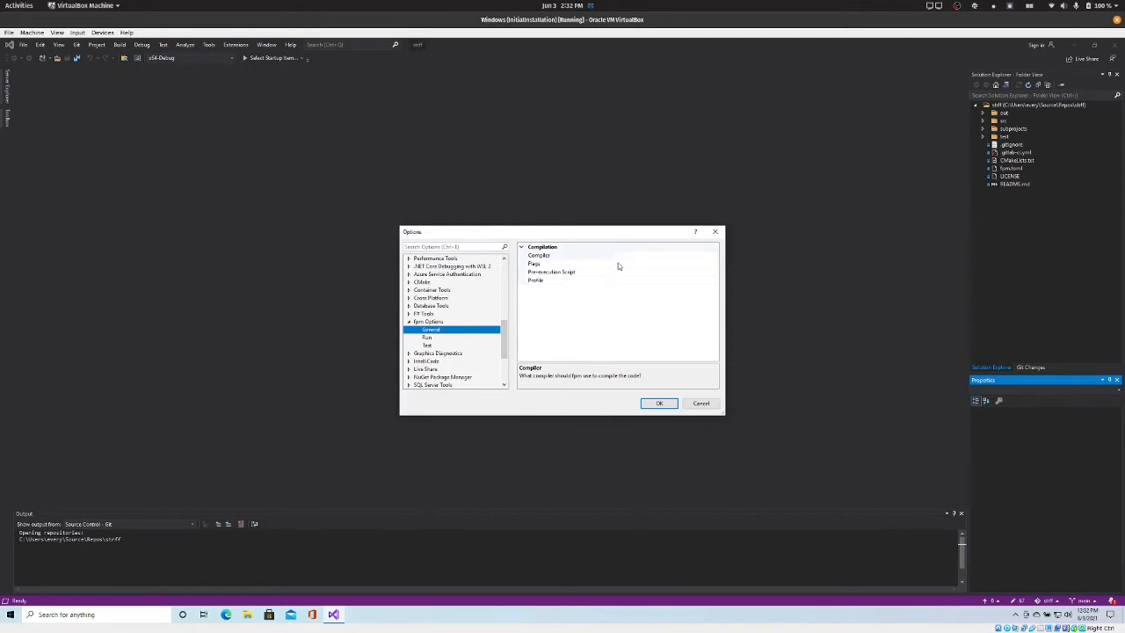
{"action": "mouse_move", "coordinate": [594, 275]}
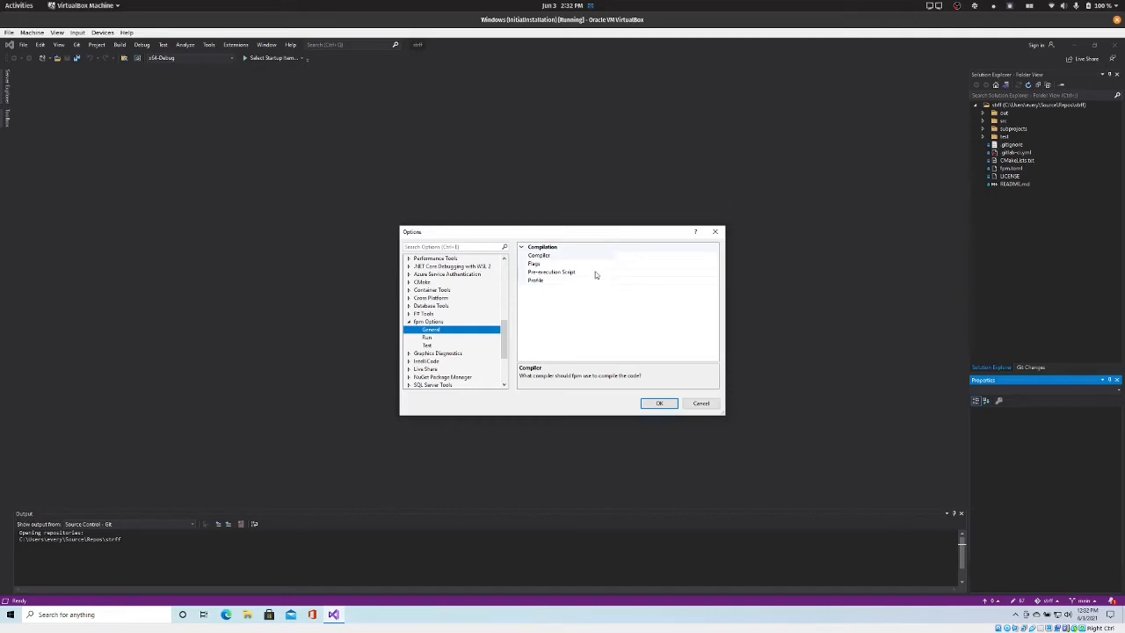
{"action": "mouse_move", "coordinate": [607, 278]}
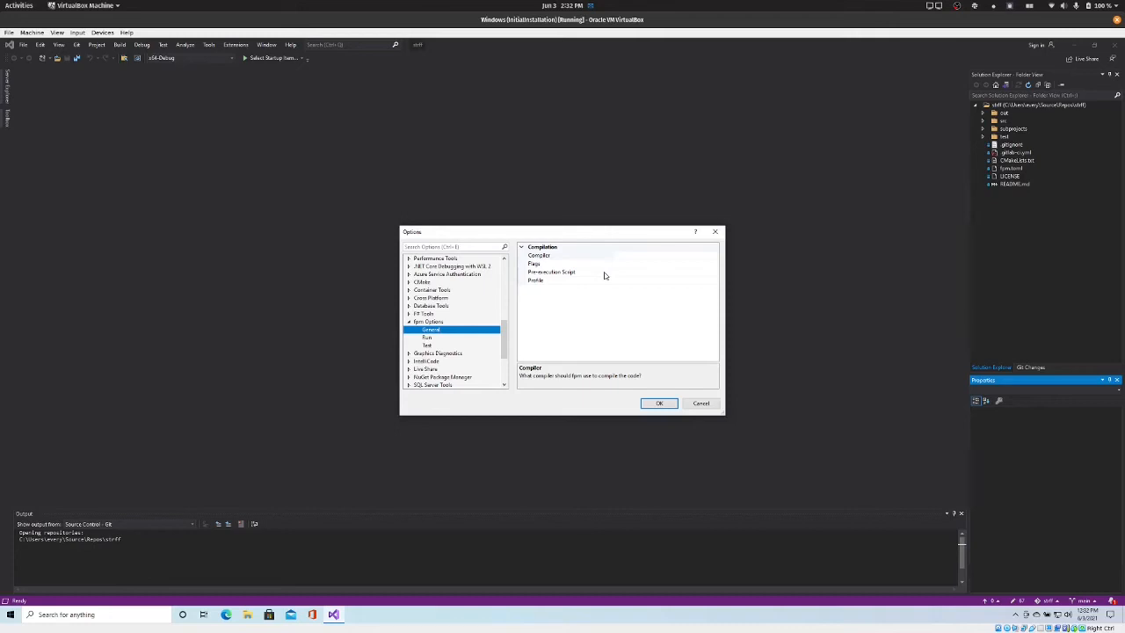
{"action": "mouse_move", "coordinate": [601, 276]}
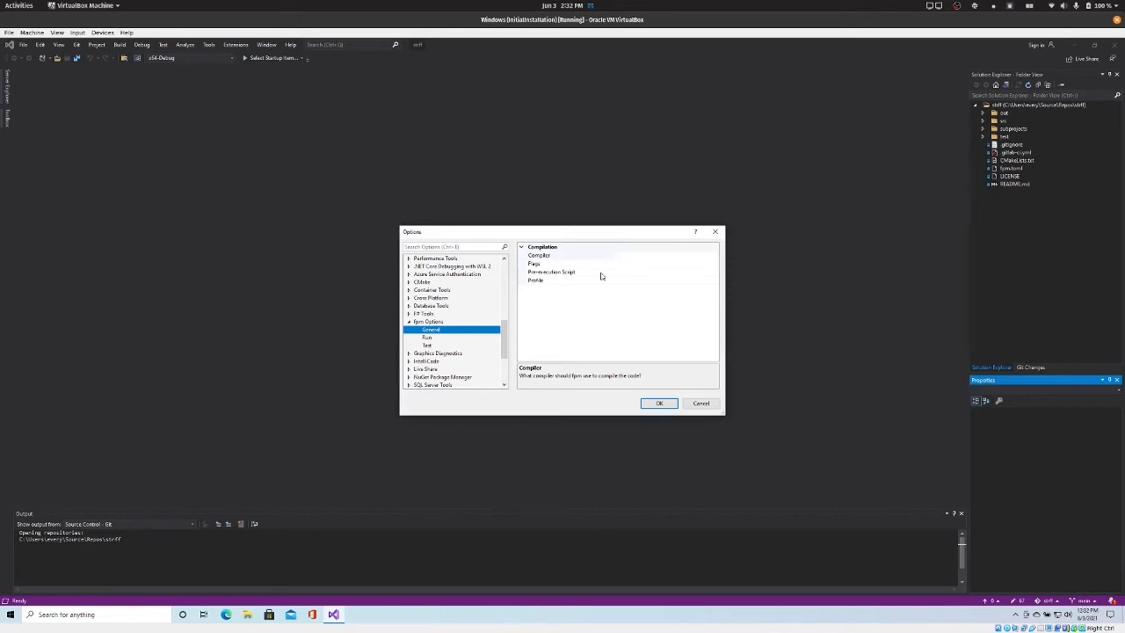
{"action": "left_click", "coordinate": [552, 271]}
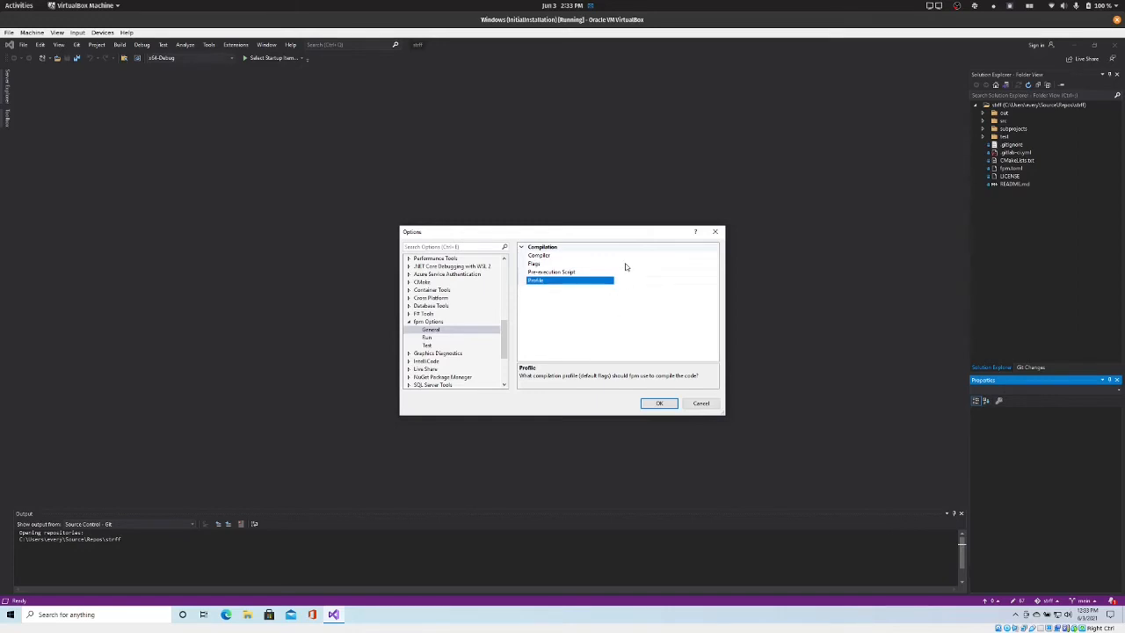
{"action": "left_click", "coordinate": [534, 263]}
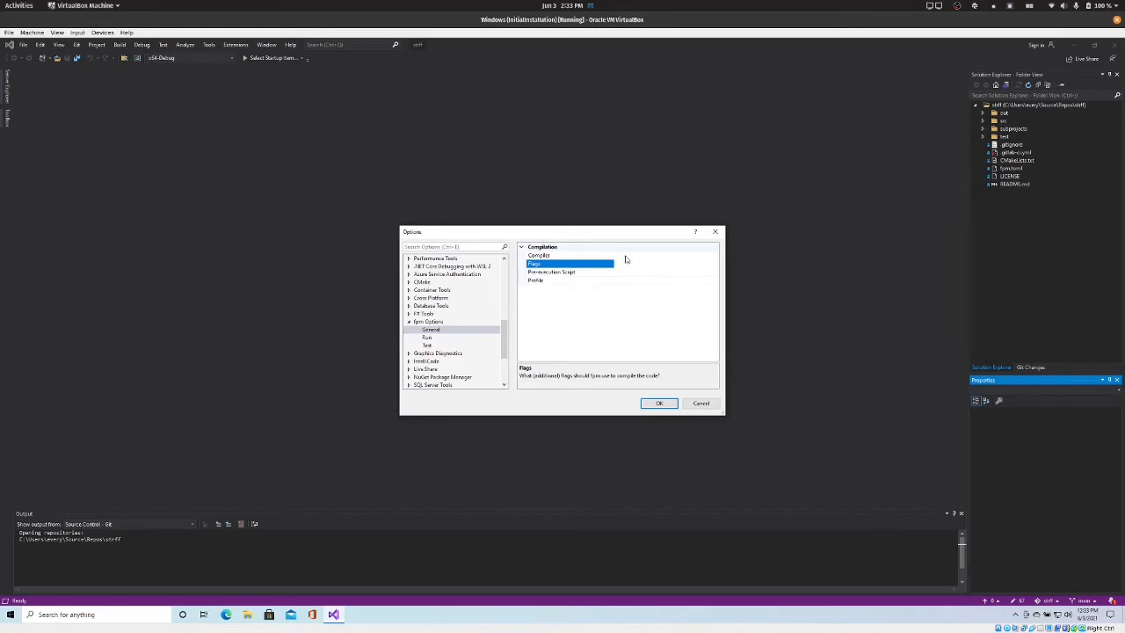
{"action": "left_click", "coordinate": [537, 255]}
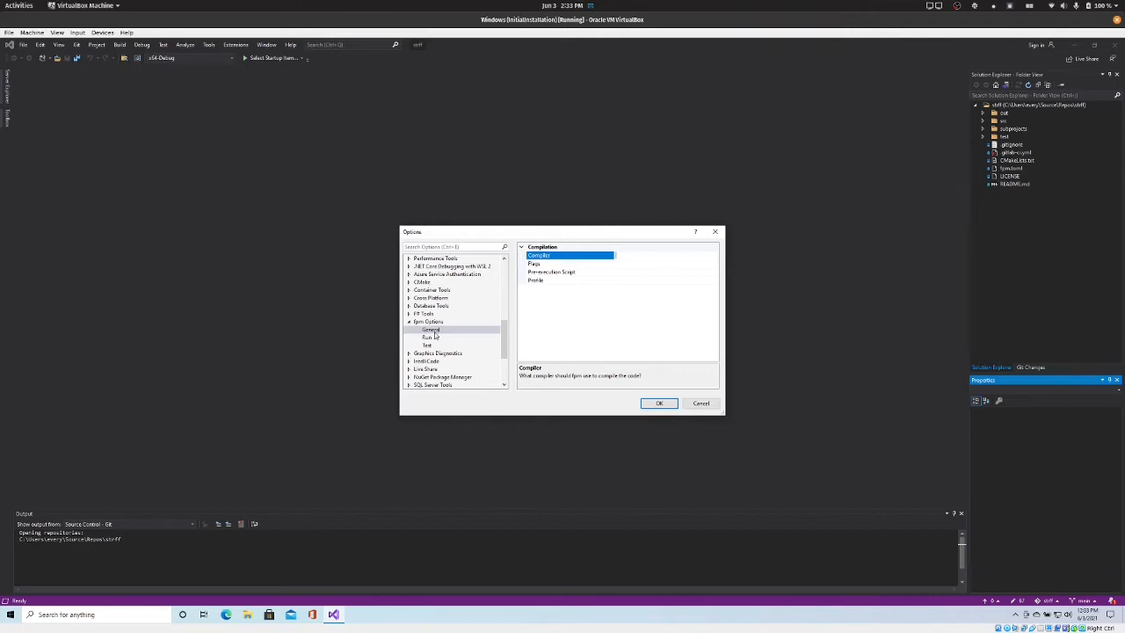
- Show the Fpm Options Run page and review the Example setting's description
{"action": "left_click", "coordinate": [426, 338]}
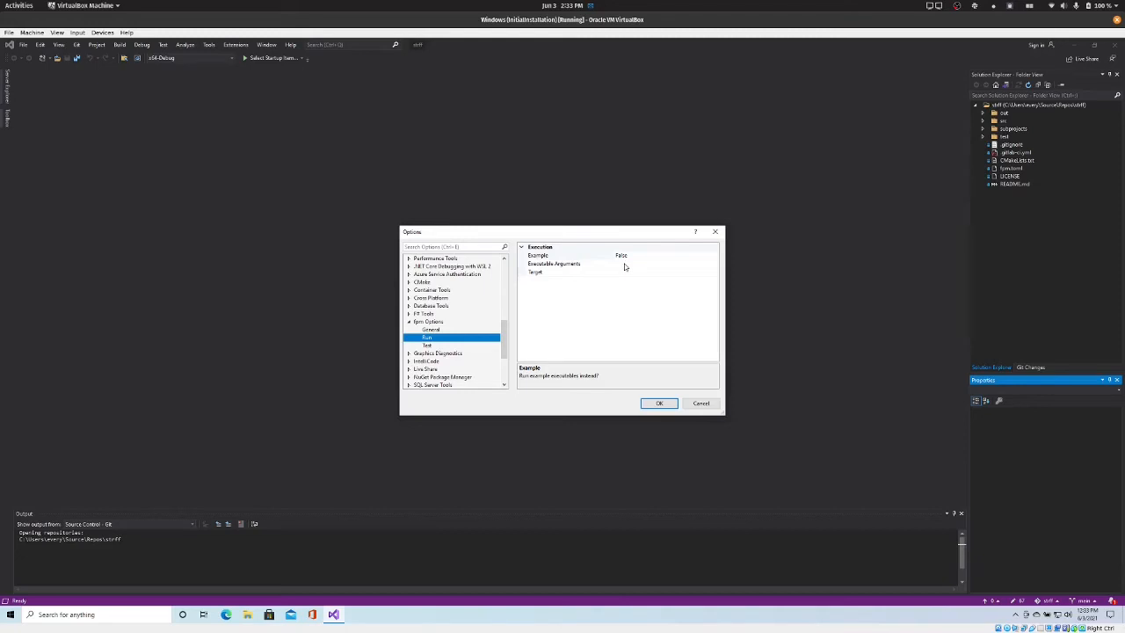
{"action": "mouse_move", "coordinate": [631, 274]}
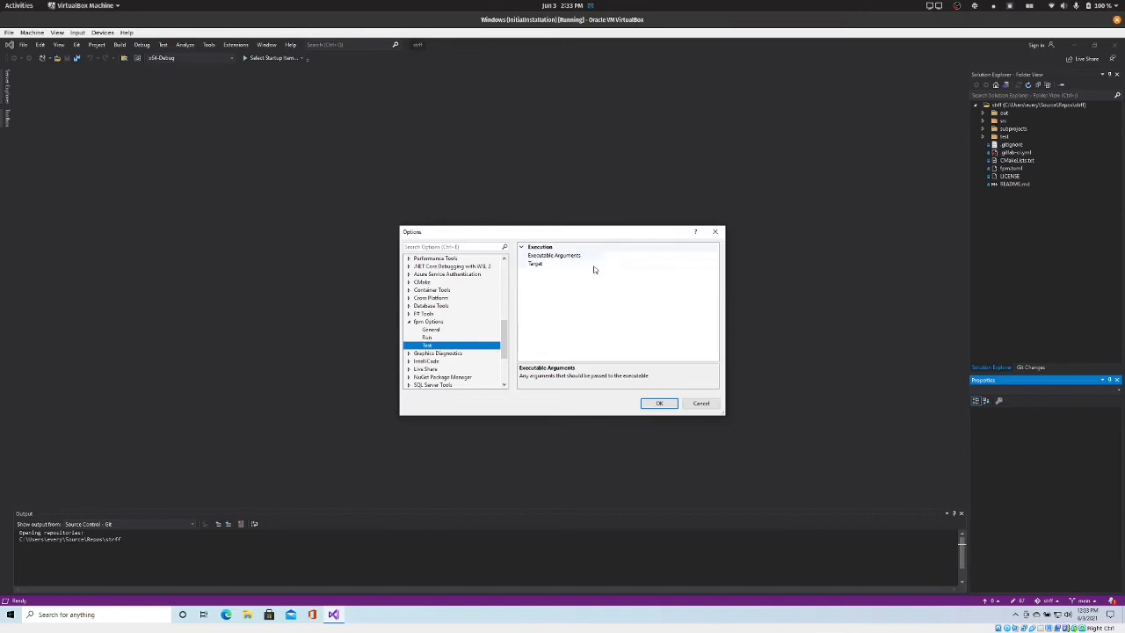
{"action": "left_click", "coordinate": [427, 337]}
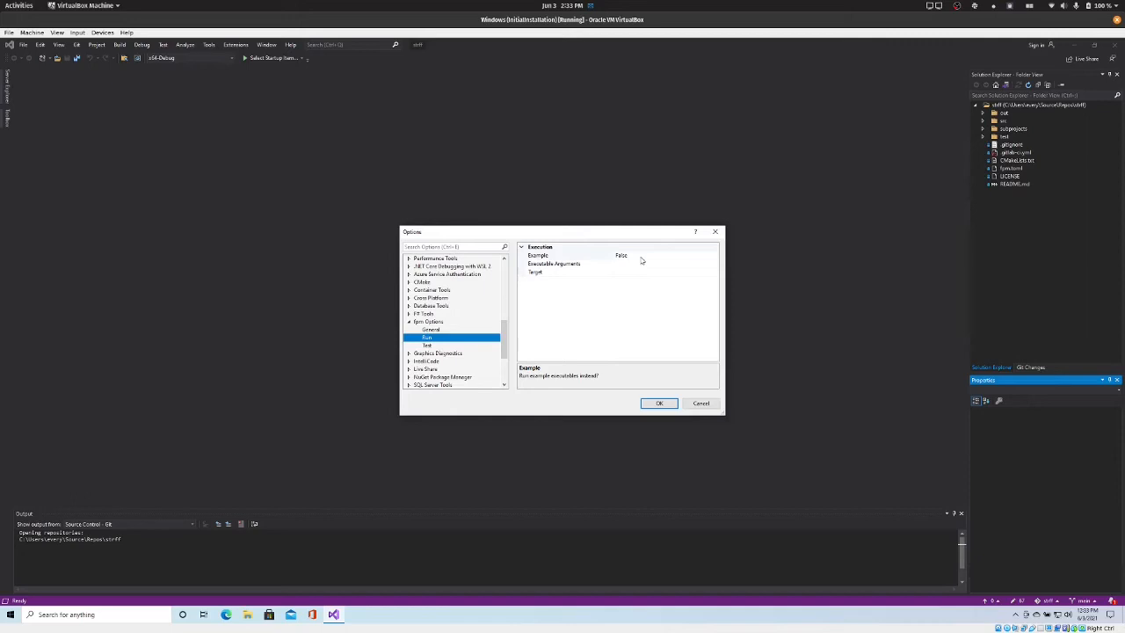
{"action": "mouse_move", "coordinate": [640, 260]}
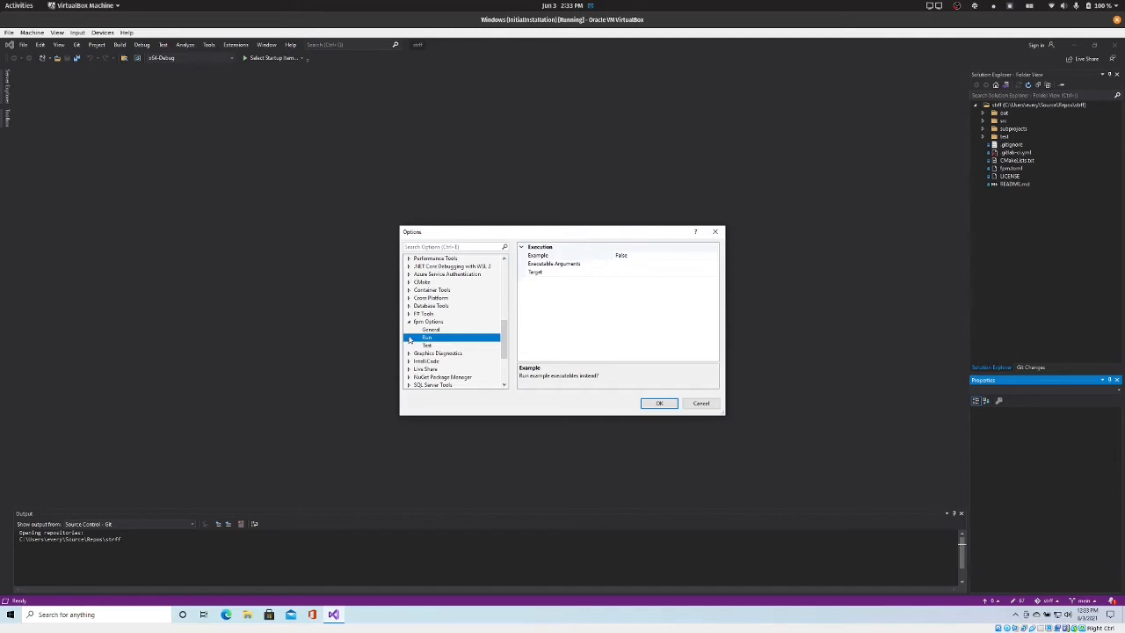
{"action": "mouse_move", "coordinate": [622, 397]}
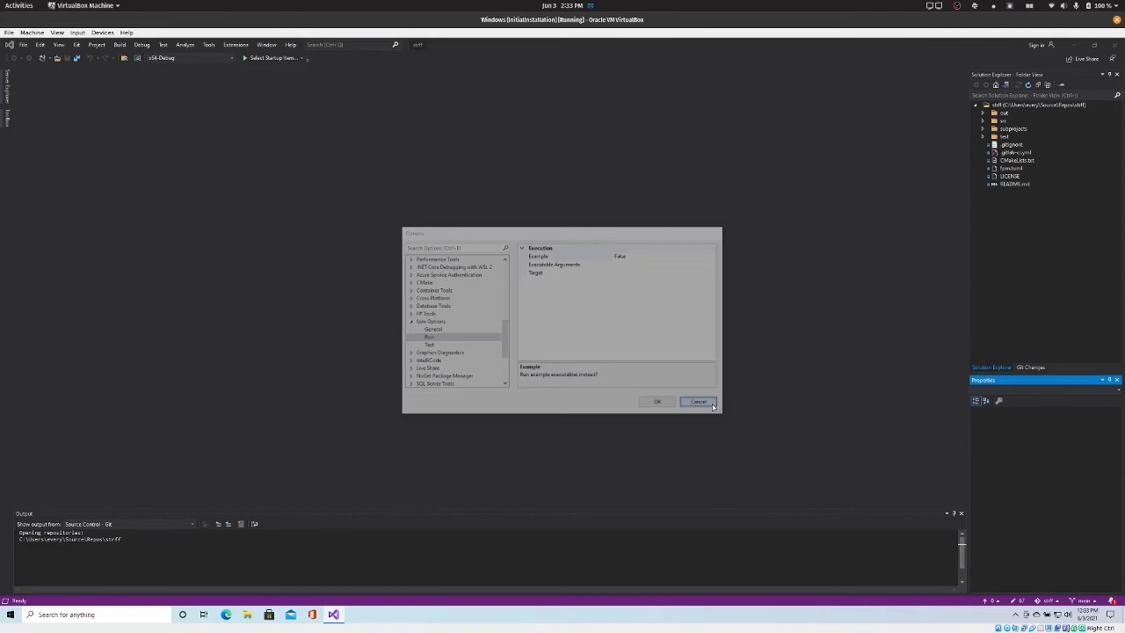
- Cancel the Options dialog and show the Extensions > Fpm command list
{"action": "left_click", "coordinate": [695, 400]}
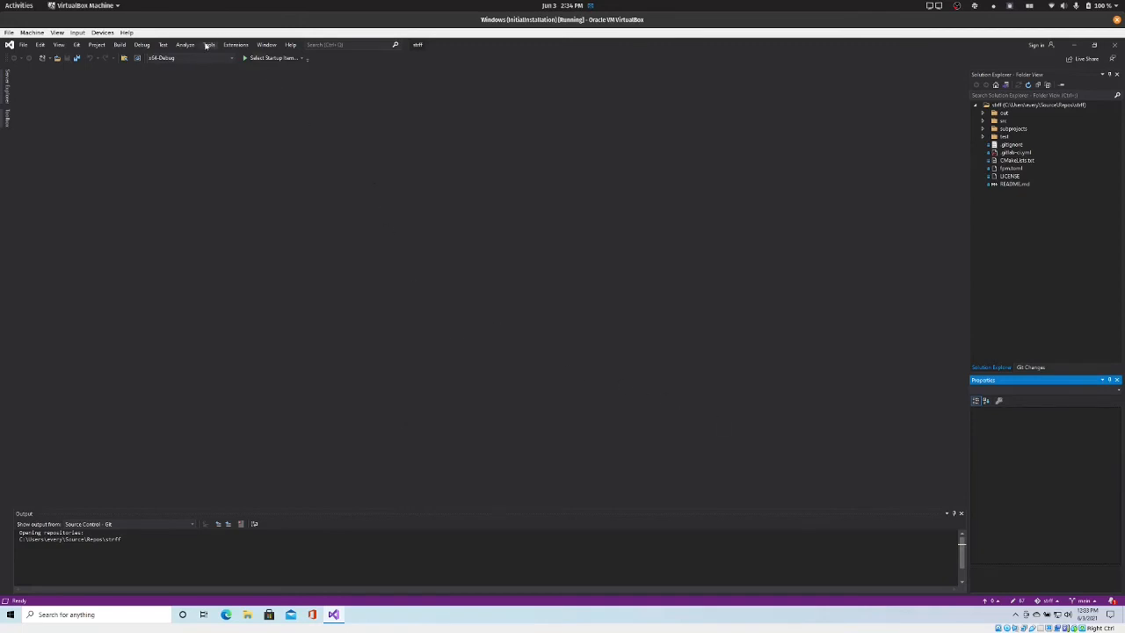
{"action": "left_click", "coordinate": [236, 46]}
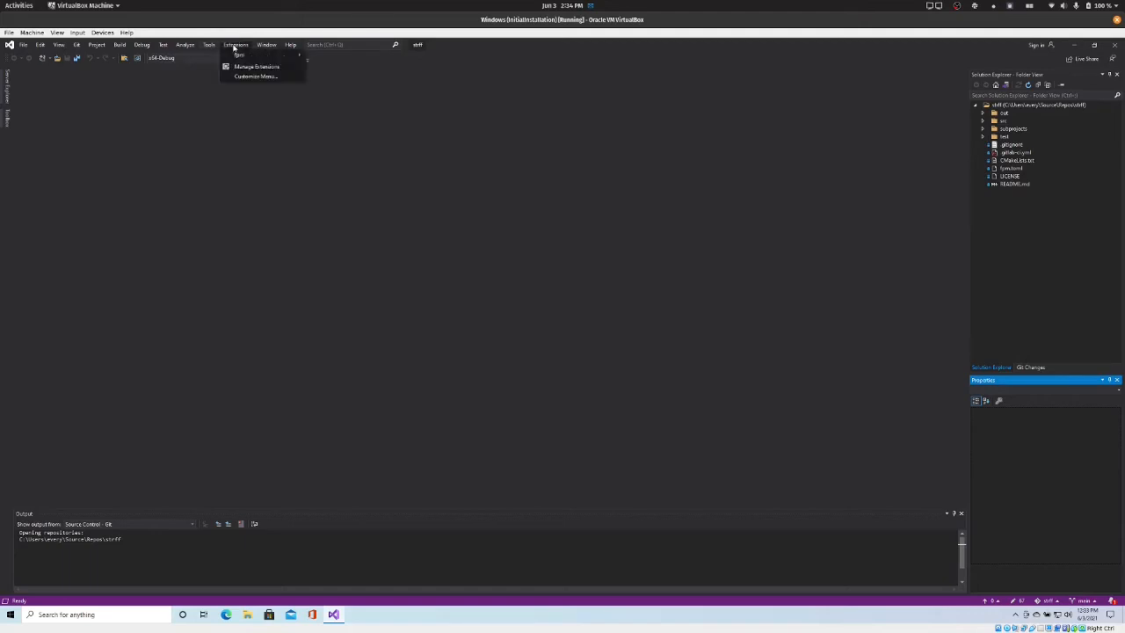
{"action": "mouse_move", "coordinate": [239, 54]}
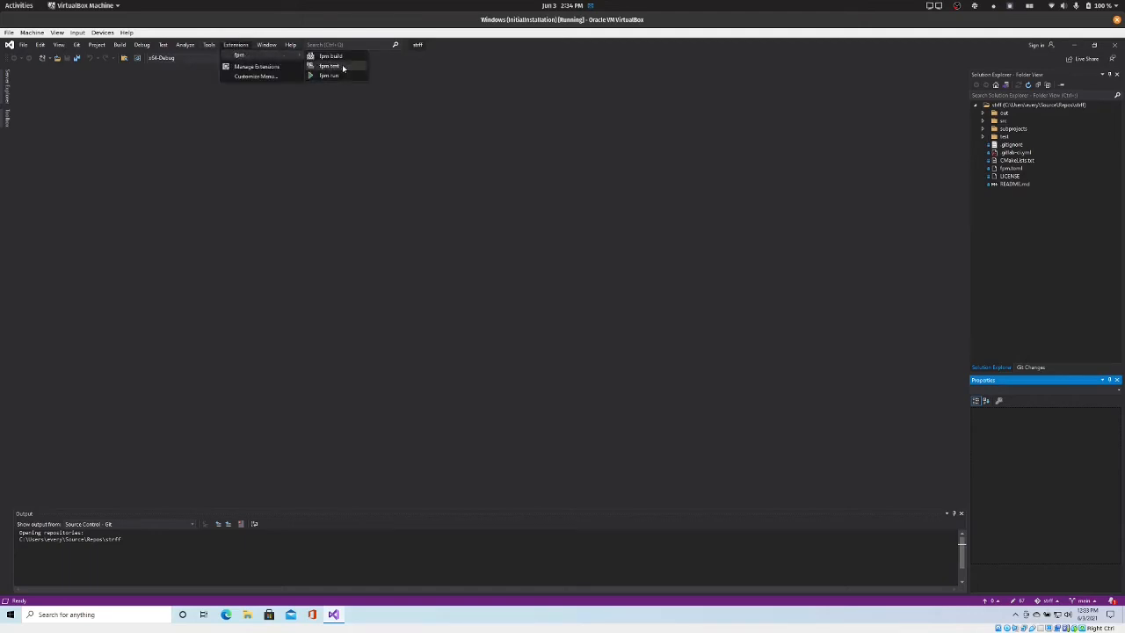
{"action": "mouse_move", "coordinate": [337, 75]}
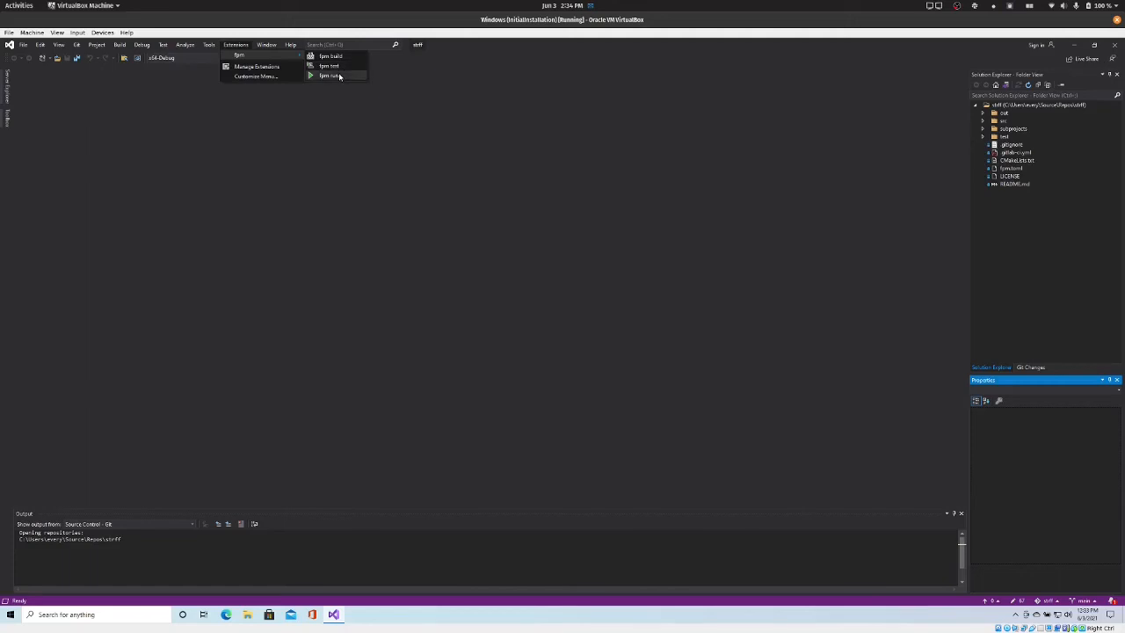
{"action": "mouse_move", "coordinate": [329, 66]}
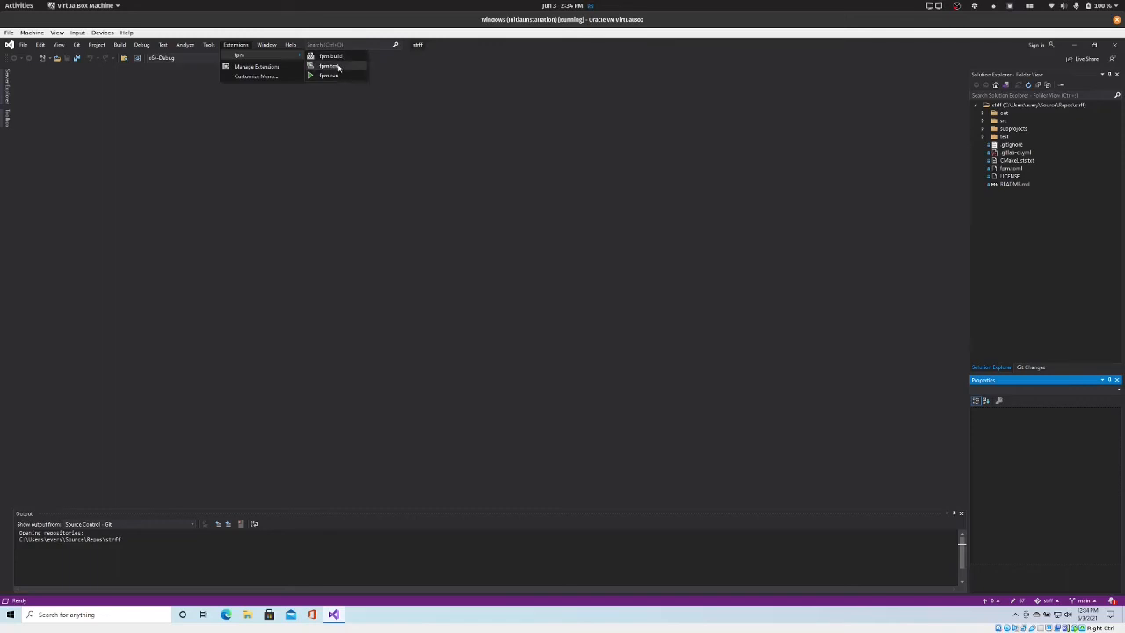
- Run Fpm test so the console reports all 26 strff test cases passing
{"action": "left_click", "coordinate": [331, 67]}
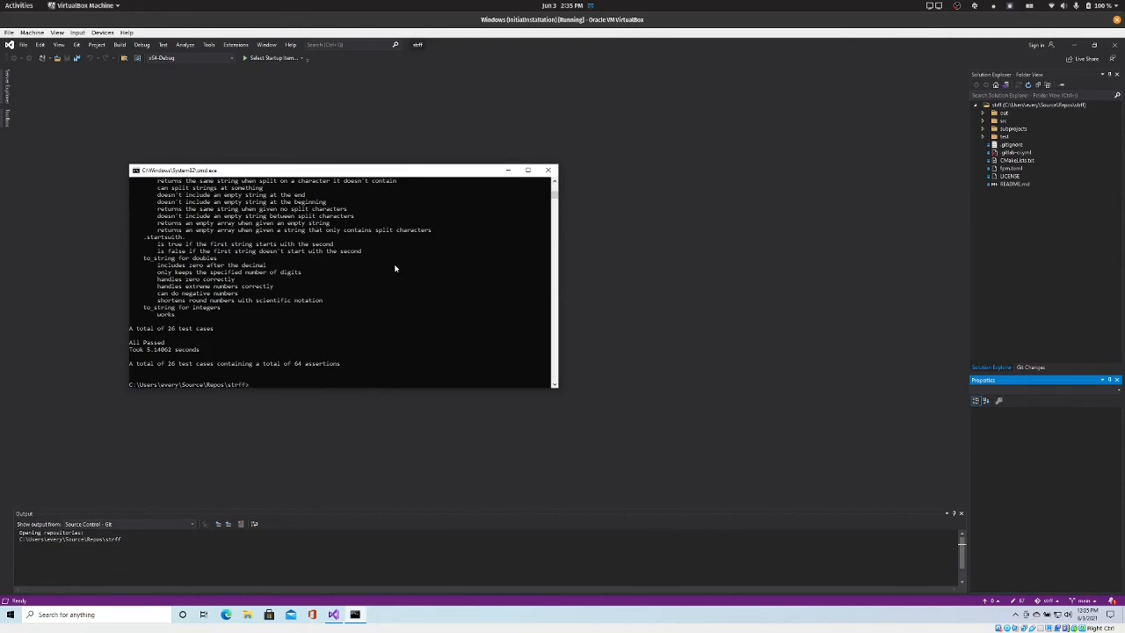
{"action": "mouse_move", "coordinate": [550, 168]}
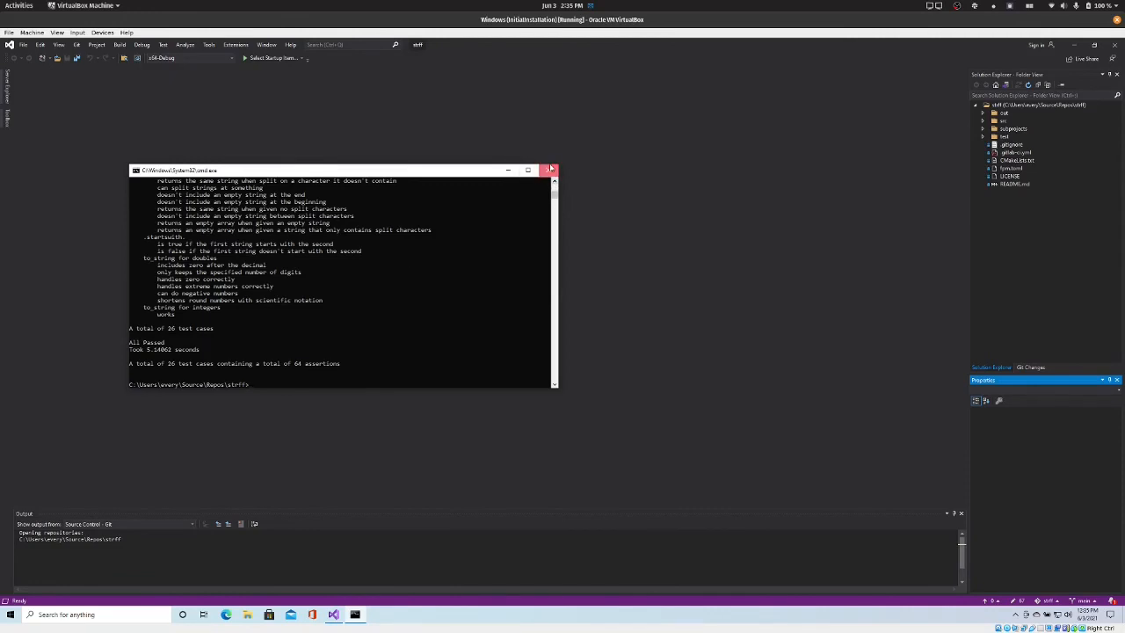
- Close the test results console and open the Fortran module source file from the src folder
{"action": "left_click", "coordinate": [552, 169]}
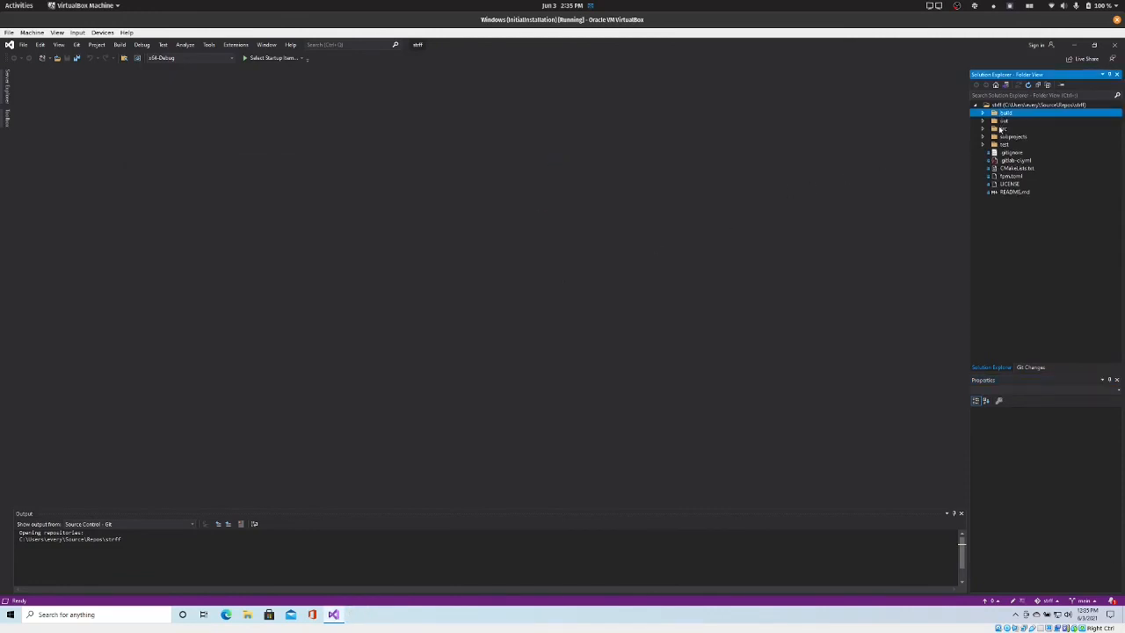
{"action": "left_click", "coordinate": [1005, 128]}
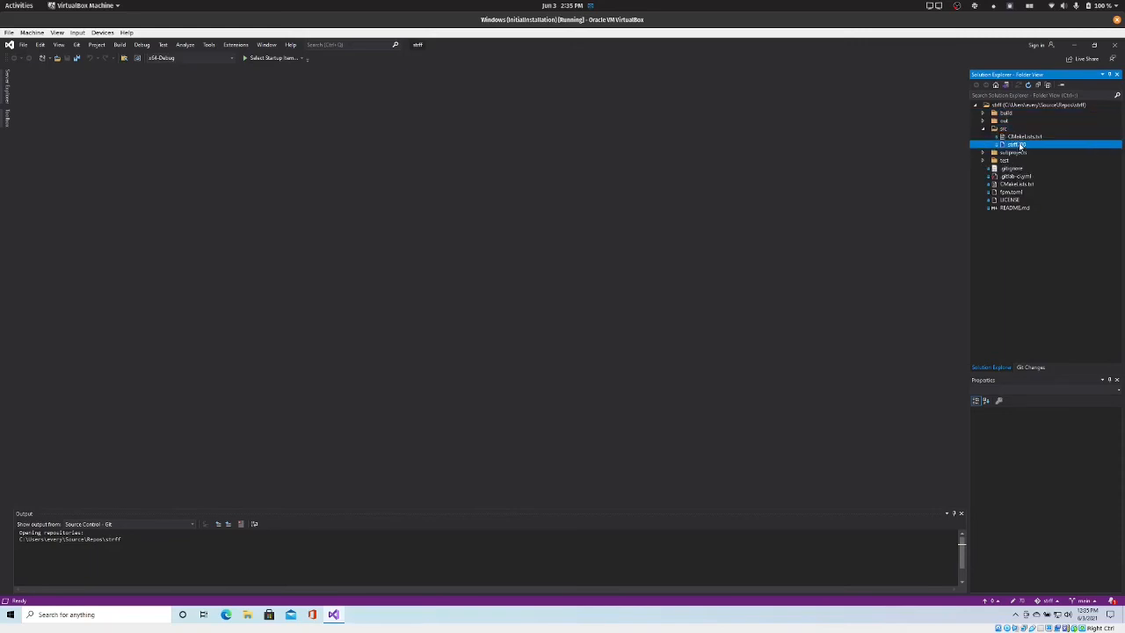
{"action": "double_click", "coordinate": [1016, 144]}
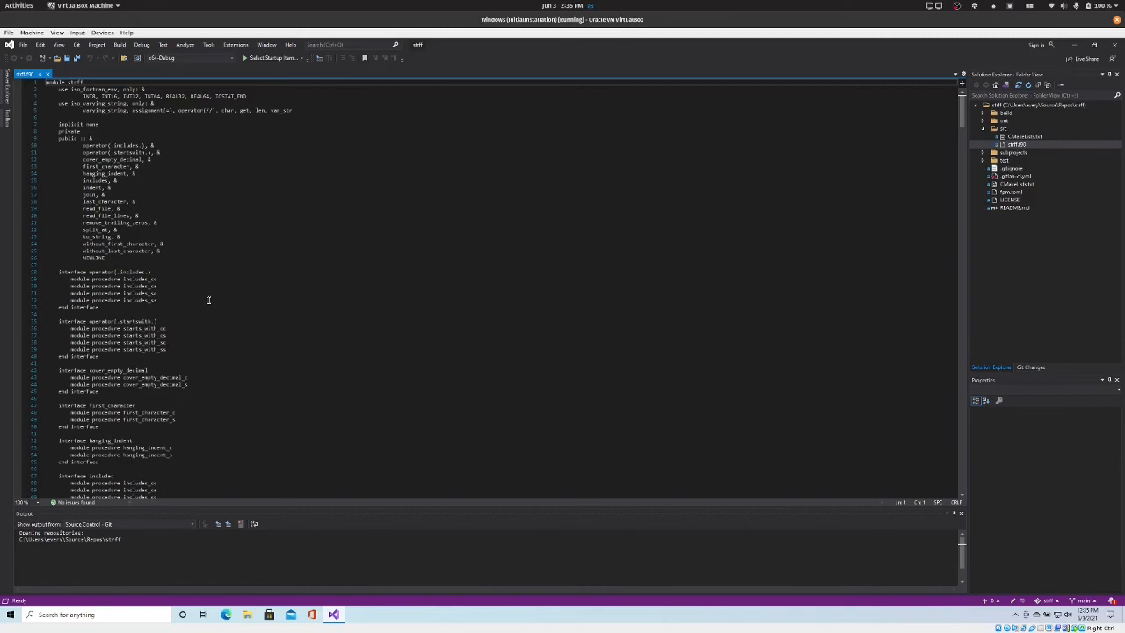